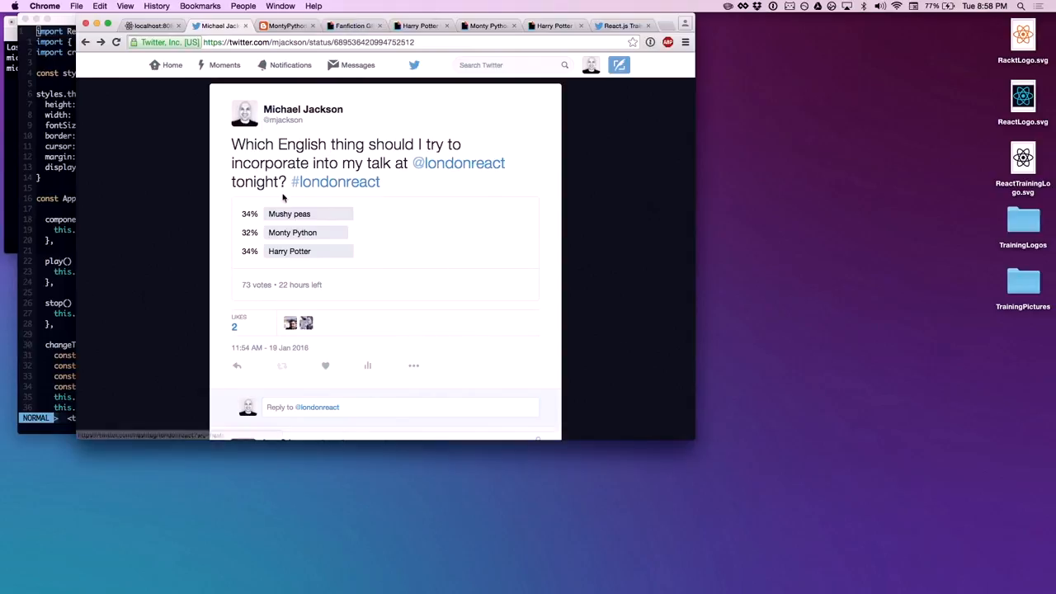
{"action": "mouse_move", "coordinate": [429, 55]}
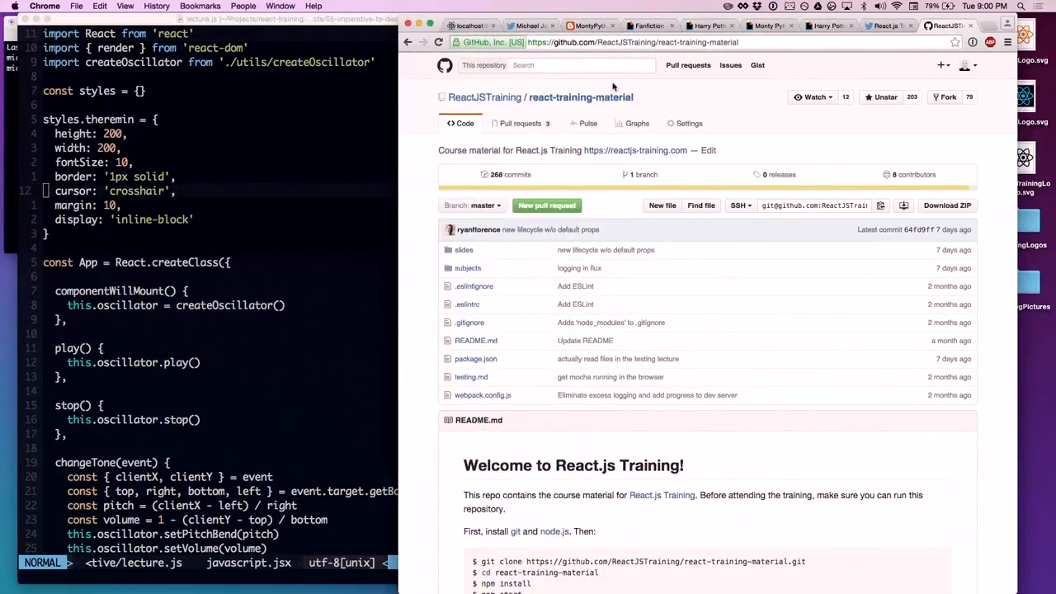
- Bring up the localhost 'What does it mean to be declarative?' theremin demo page in Chrome
{"action": "left_click", "coordinate": [469, 25]}
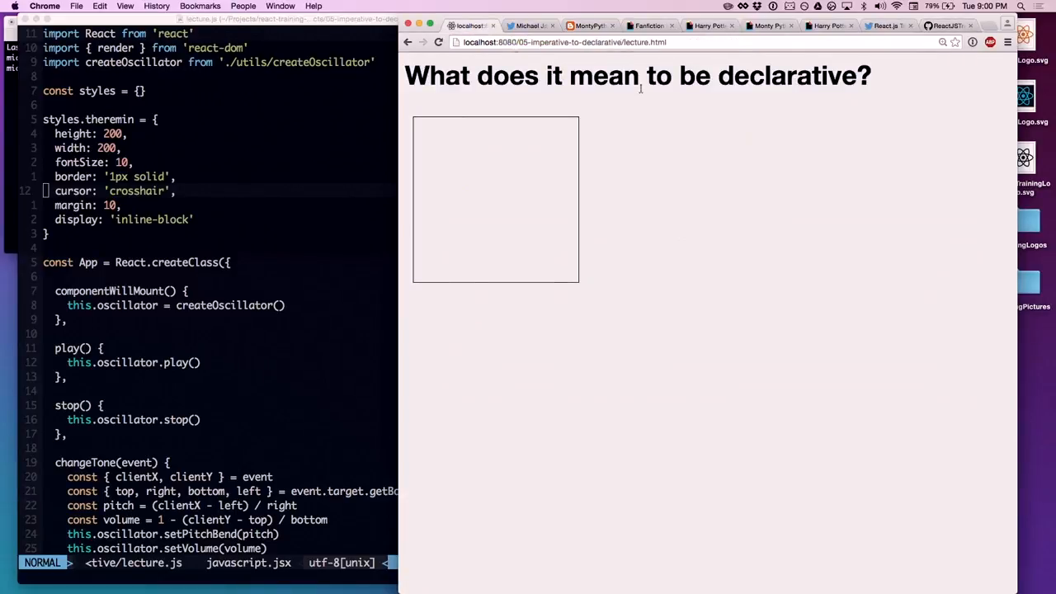
{"action": "left_click", "coordinate": [565, 42]}
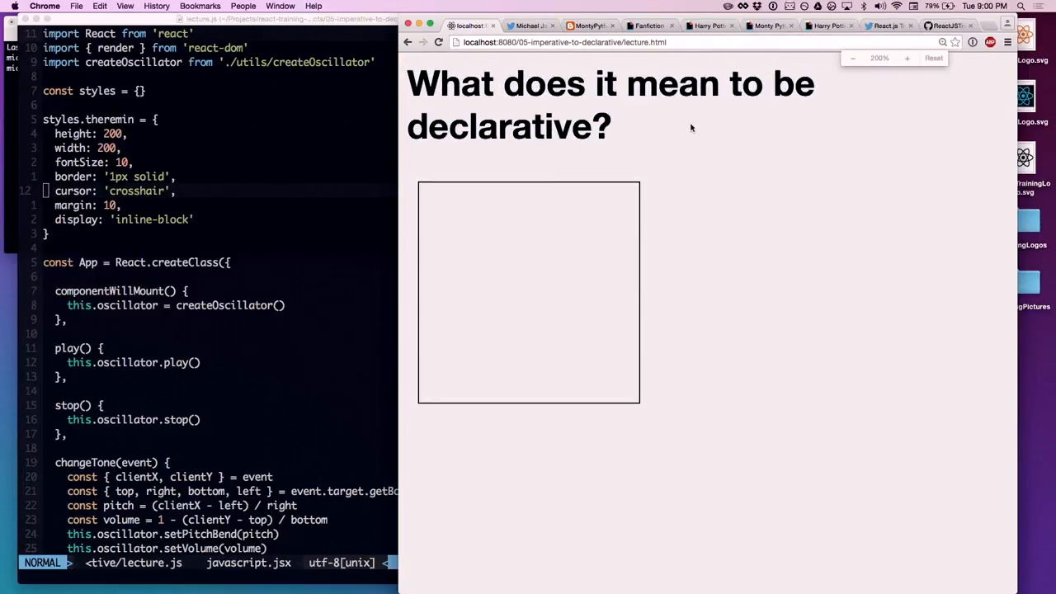
{"action": "mouse_move", "coordinate": [630, 192]}
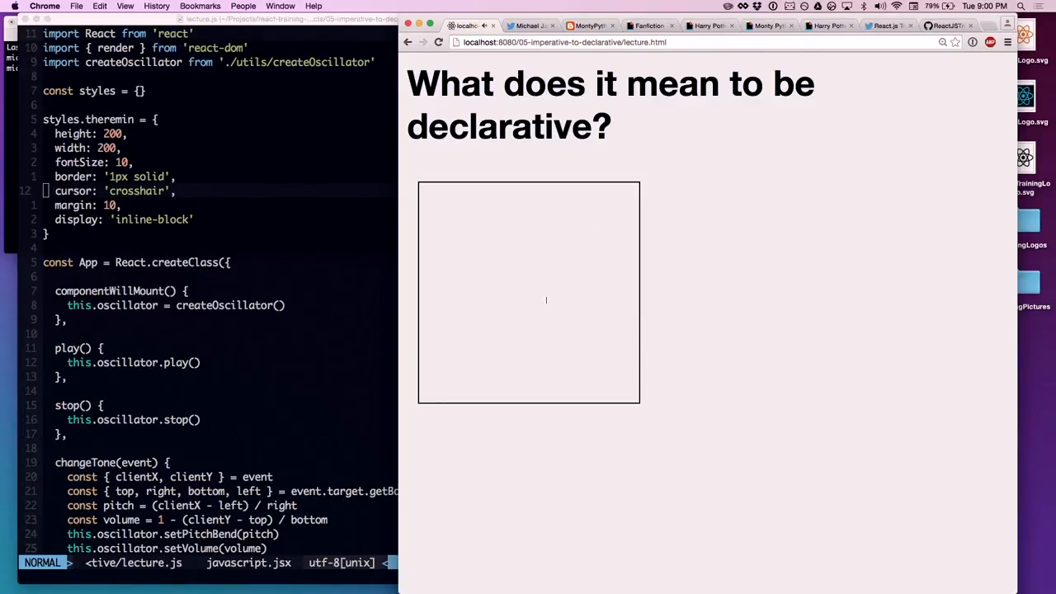
{"action": "mouse_move", "coordinate": [467, 387]}
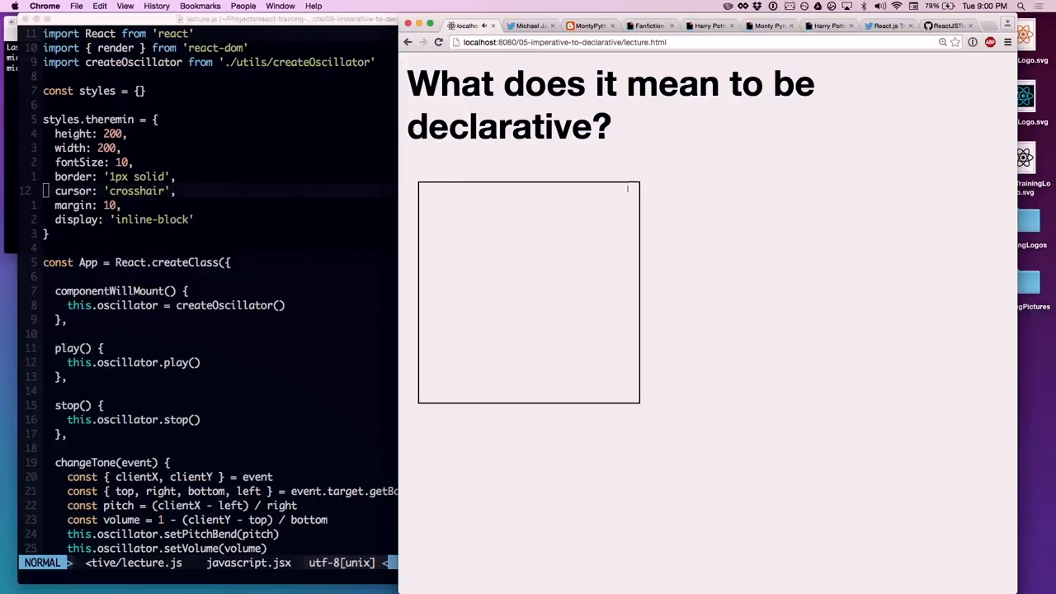
{"action": "mouse_move", "coordinate": [670, 169]}
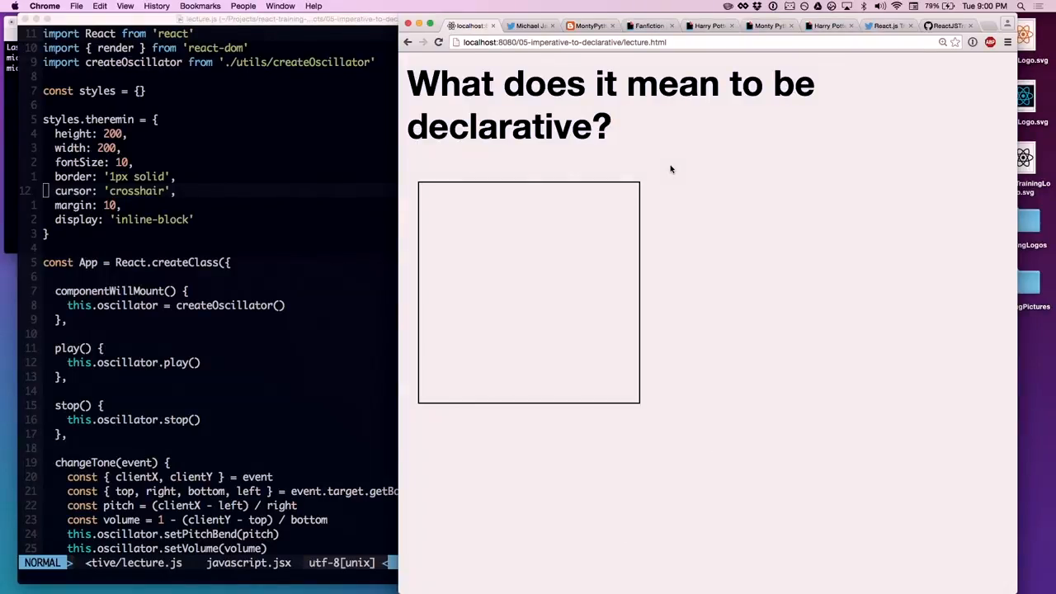
{"action": "mouse_move", "coordinate": [402, 247]}
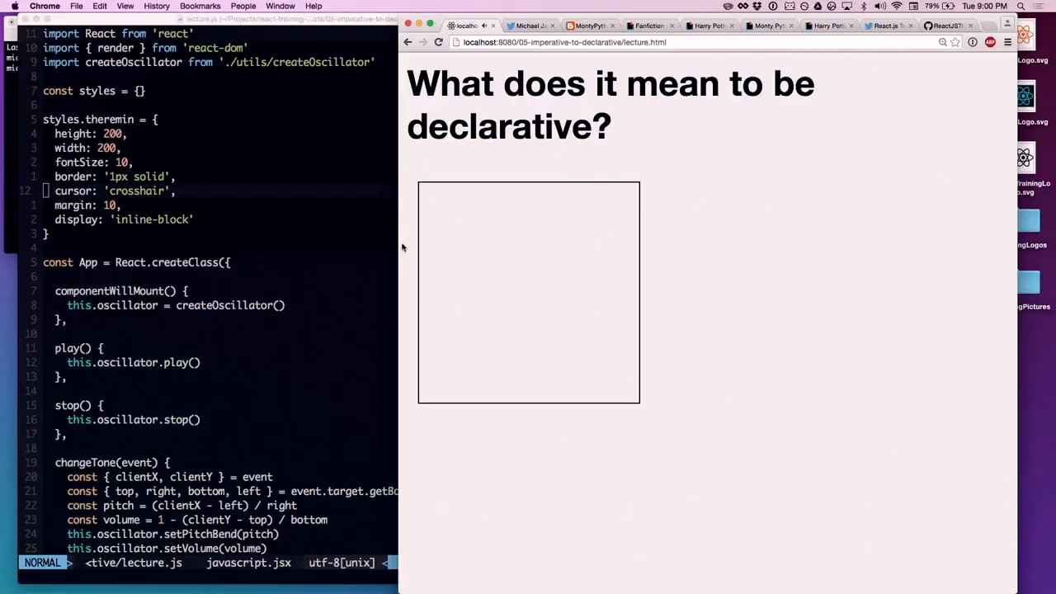
{"action": "mouse_move", "coordinate": [425, 234]}
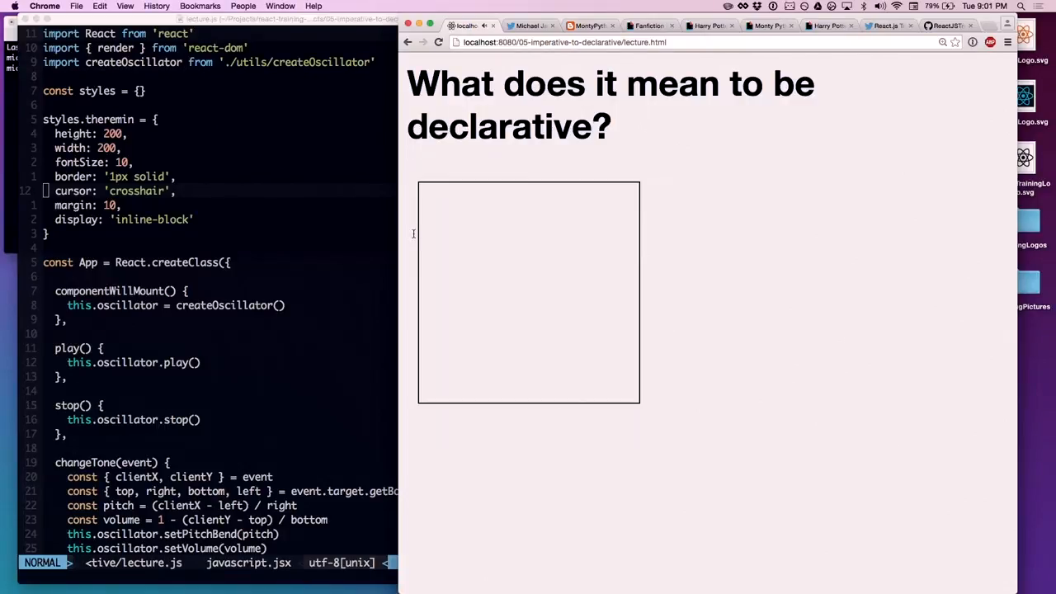
{"action": "mouse_move", "coordinate": [622, 150]}
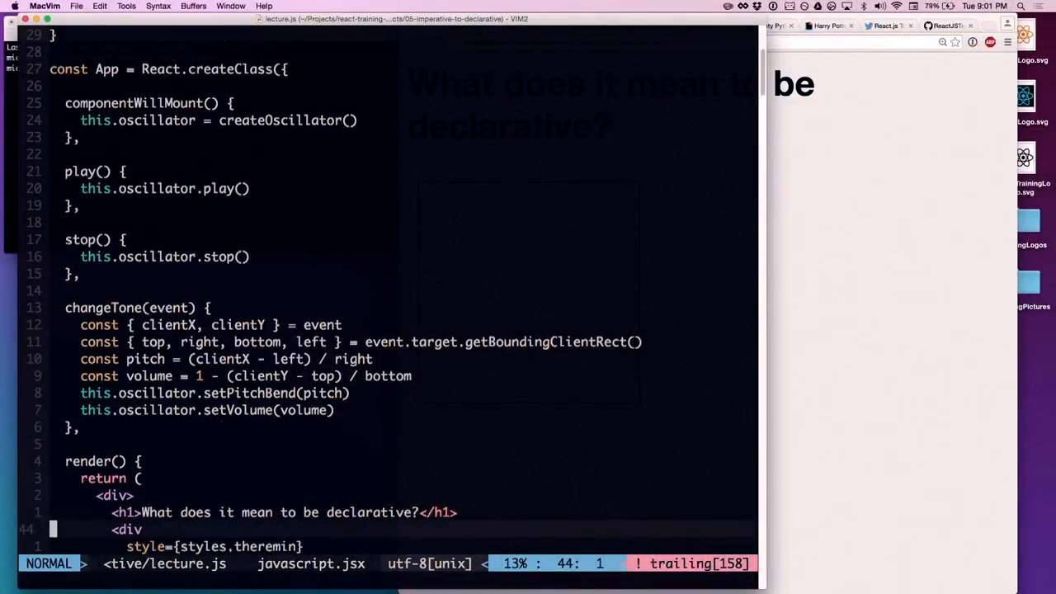
- Leave the selection of the div's mouse handlers and type isPlaying into getInitialState
{"action": "scroll", "scroll_direction": "down", "scroll_amount": 3}
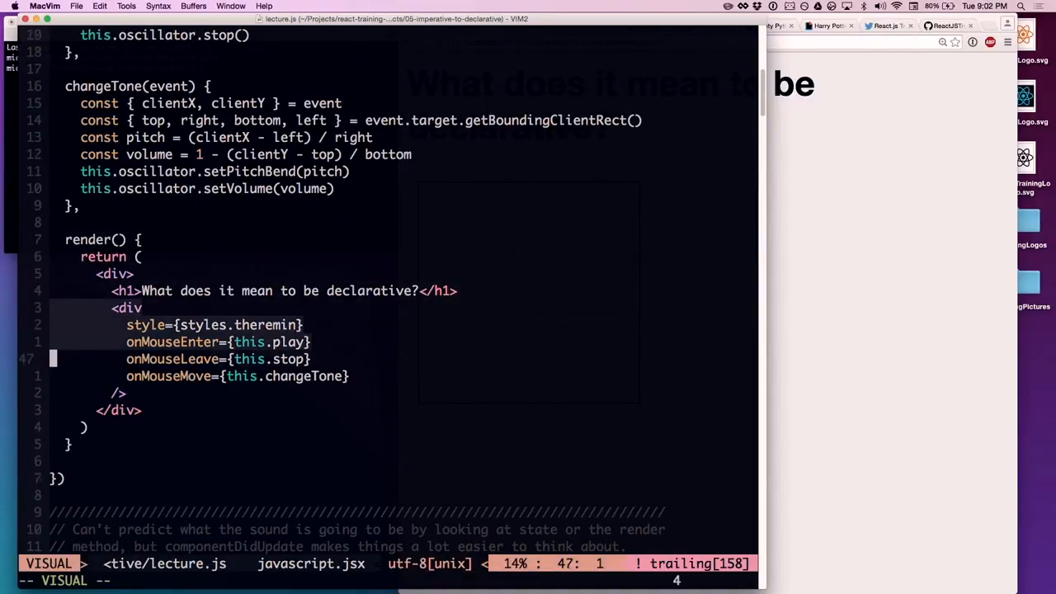
{"action": "key", "text": "Escape"}
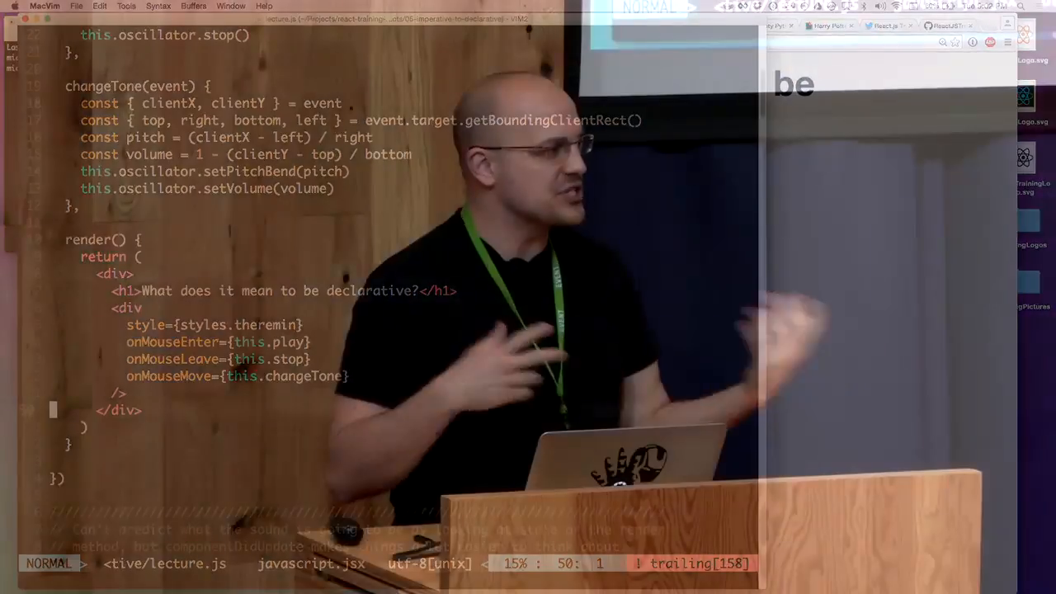
{"action": "type", "text": "isPlaying: fal"}
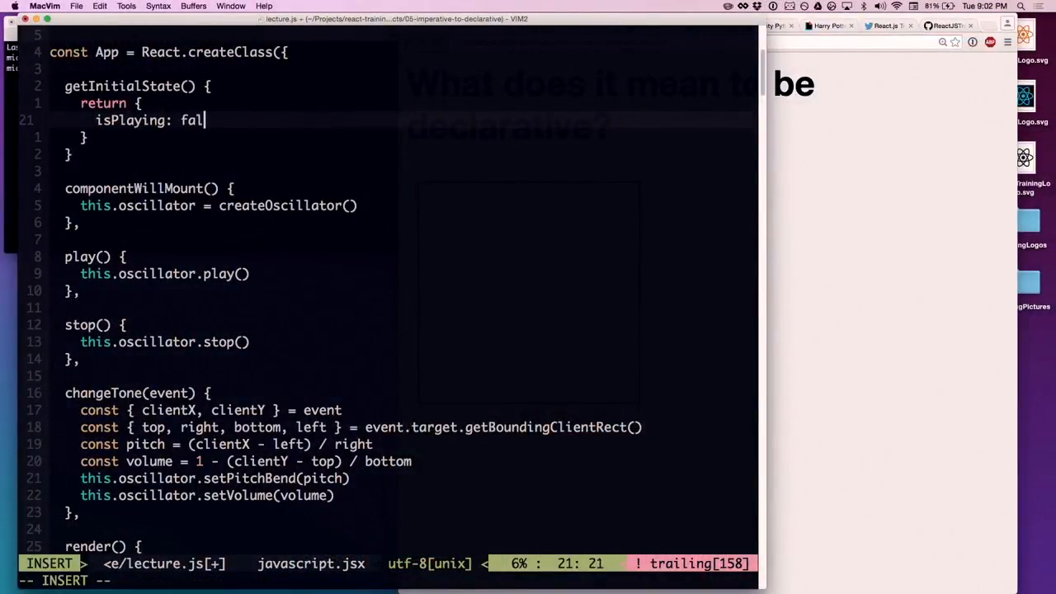
- Finish the initial state with isPlaying false, pitch 0.5, volume 0.5, then start typing doImper
{"action": "type", "text": "se,"}
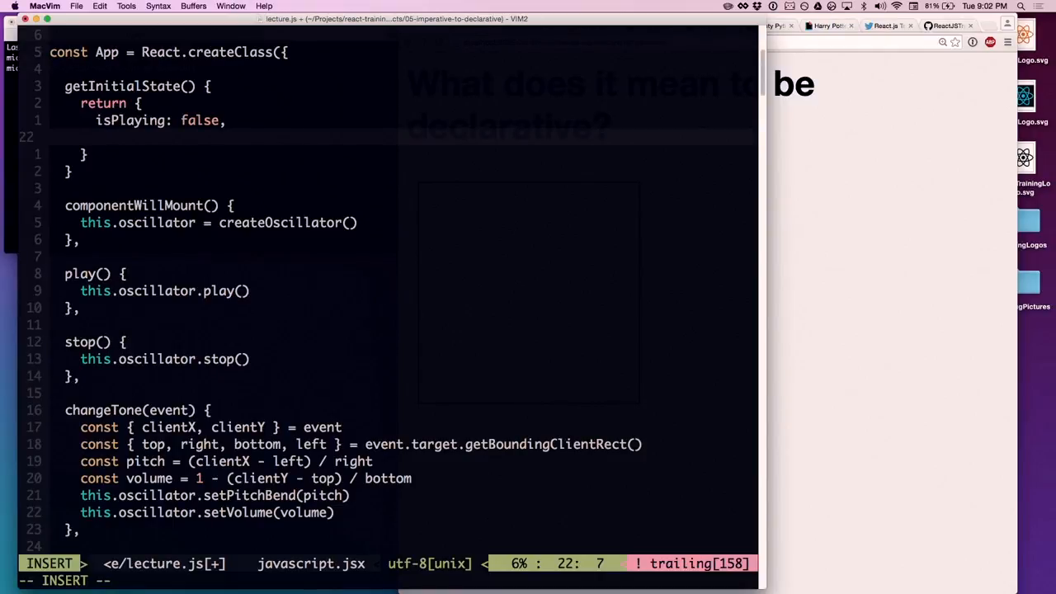
{"action": "type", "text": "pitch:"}
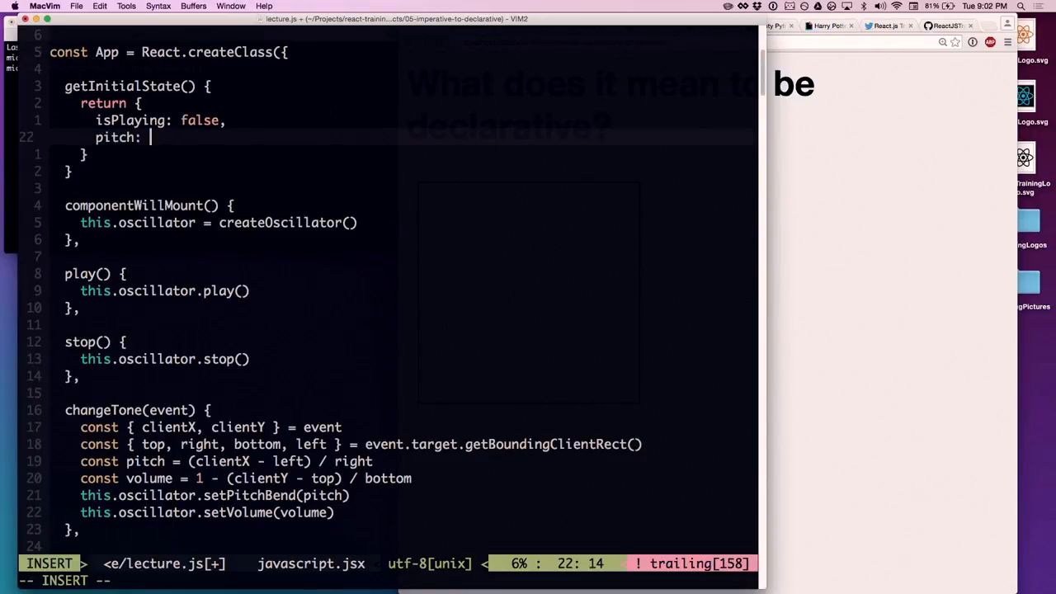
{"action": "type", "text": "0.5,"}
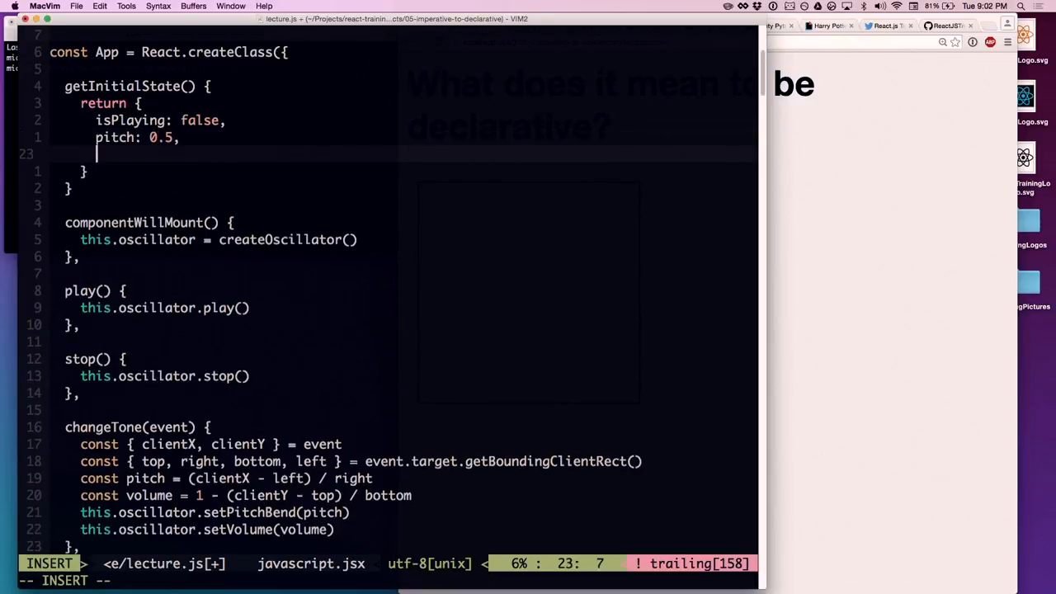
{"action": "type", "text": "volume"}
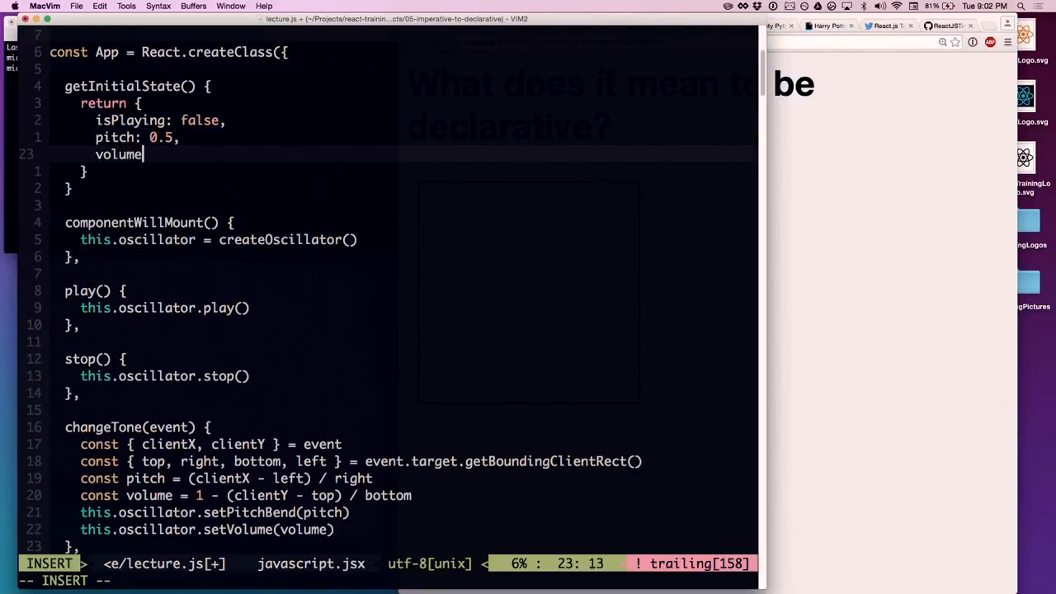
{"action": "type", "text": ": 0.5"}
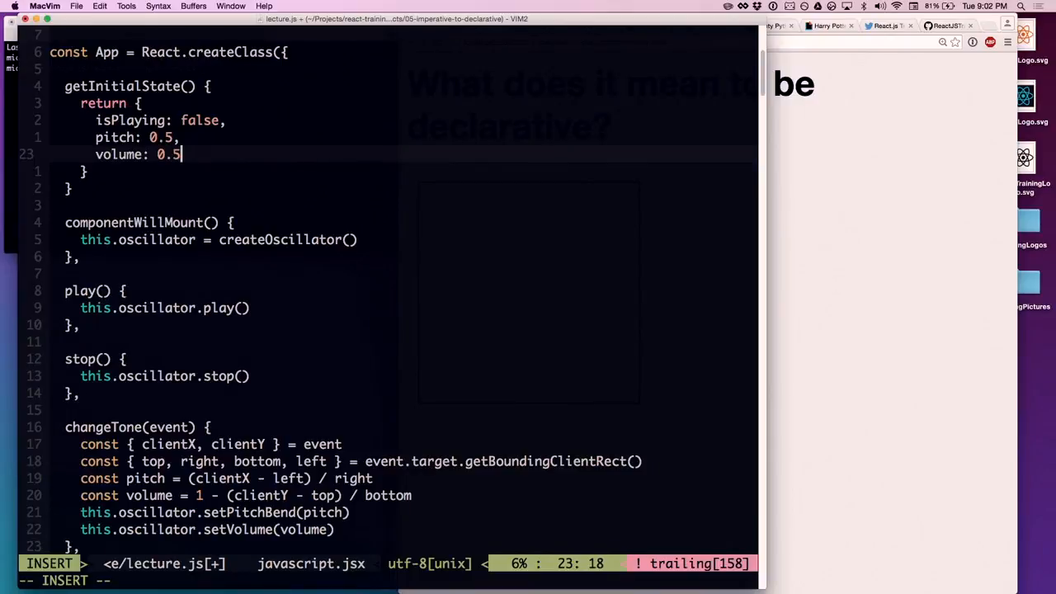
{"action": "key", "text": "Escape"}
{"action": "type", "text": ","}
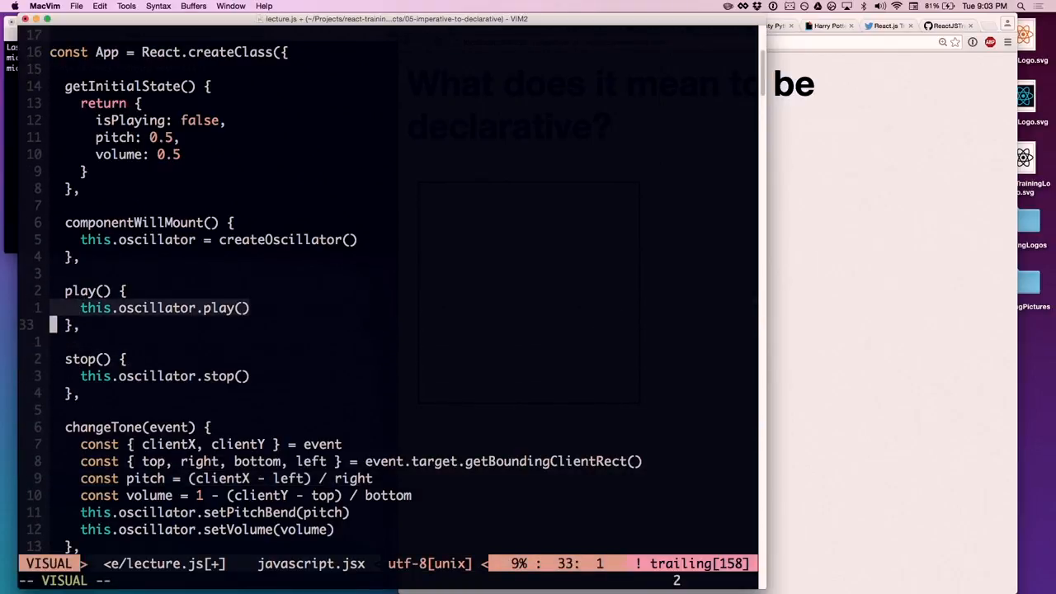
{"action": "key", "text": "Escape"}
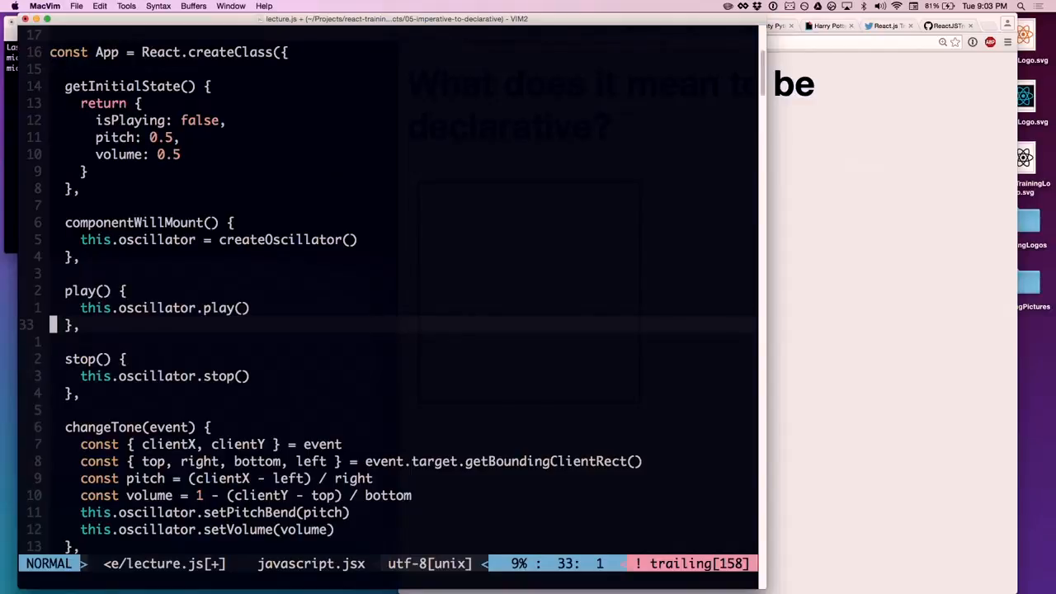
{"action": "type", "text": "doImper"}
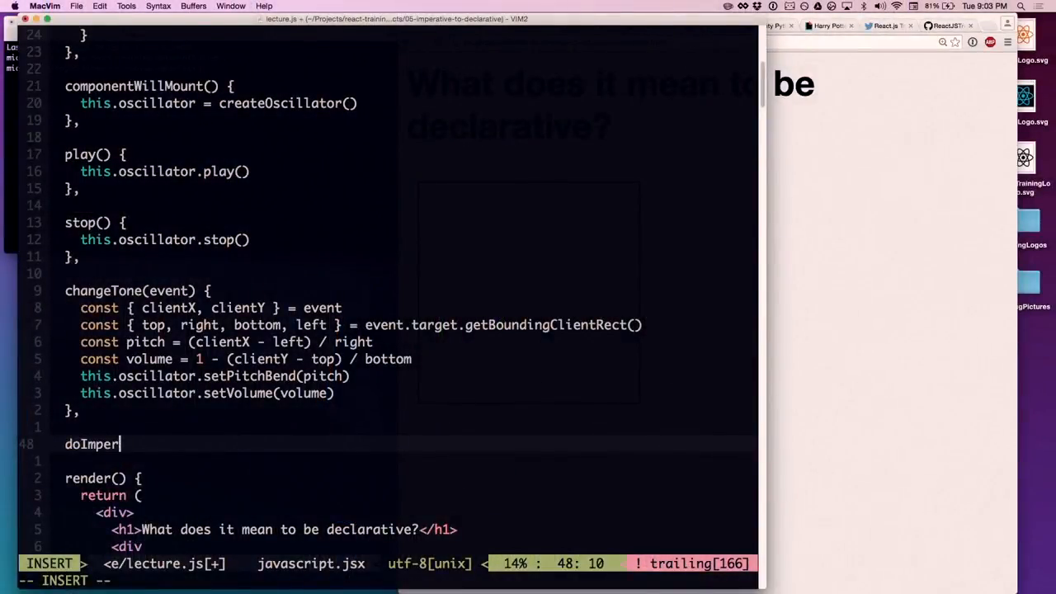
- Name the new method doImperativeWork() and put this.oscillator.play() inside it
{"action": "type", "text": "ative"}
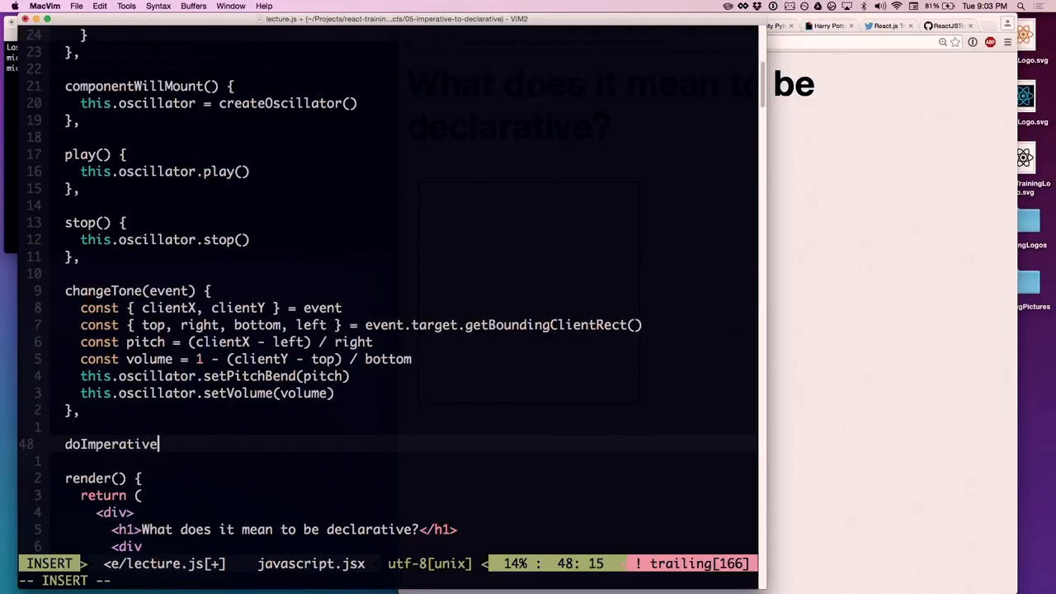
{"action": "type", "text": "Work"}
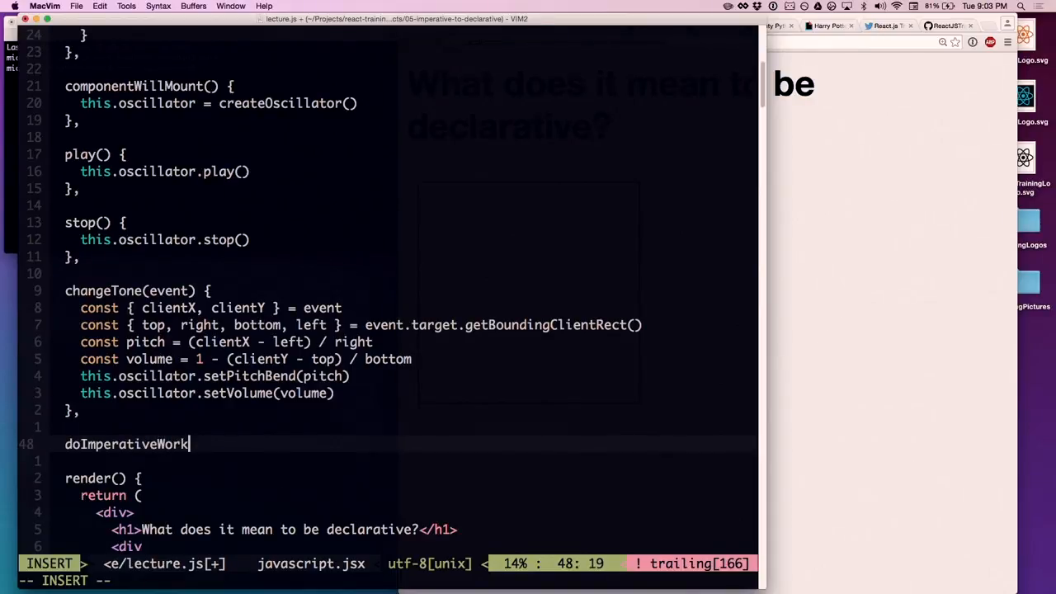
{"action": "type", "text": "() {"}
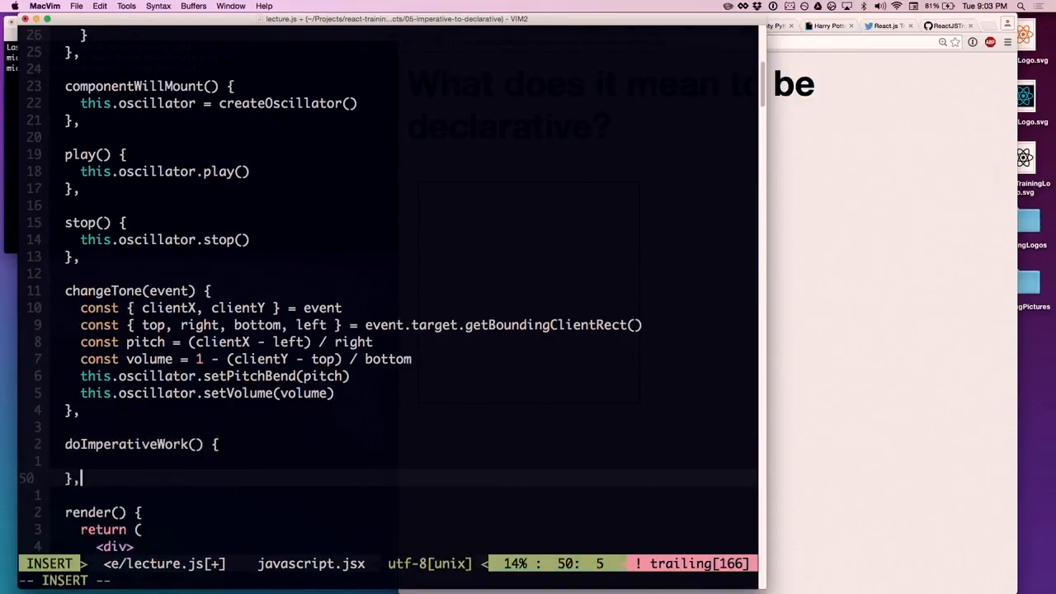
{"action": "key", "text": "Escape"}
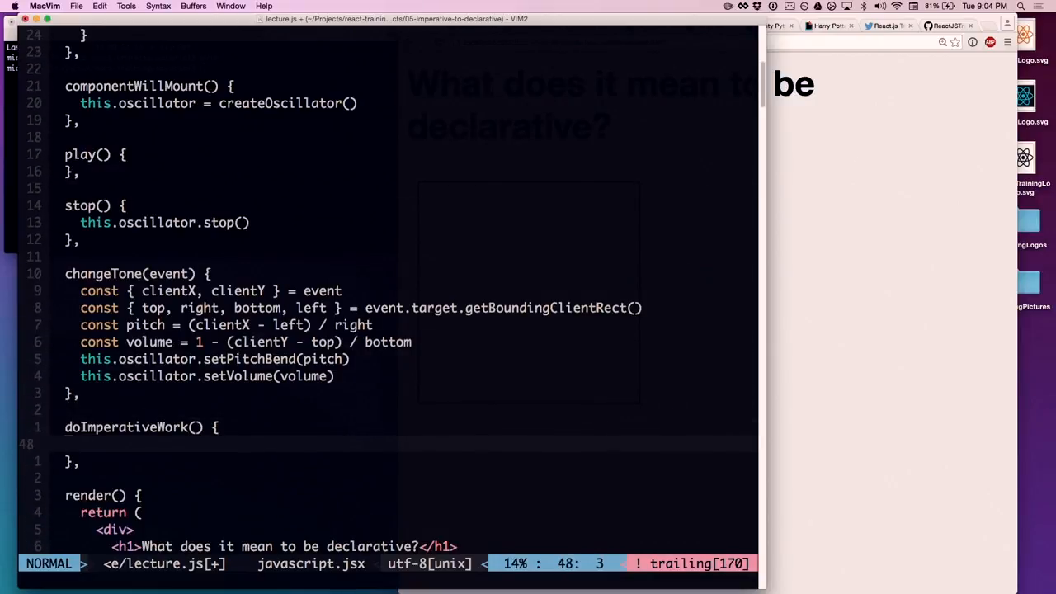
{"action": "type", "text": "this.oscillator.play()"}
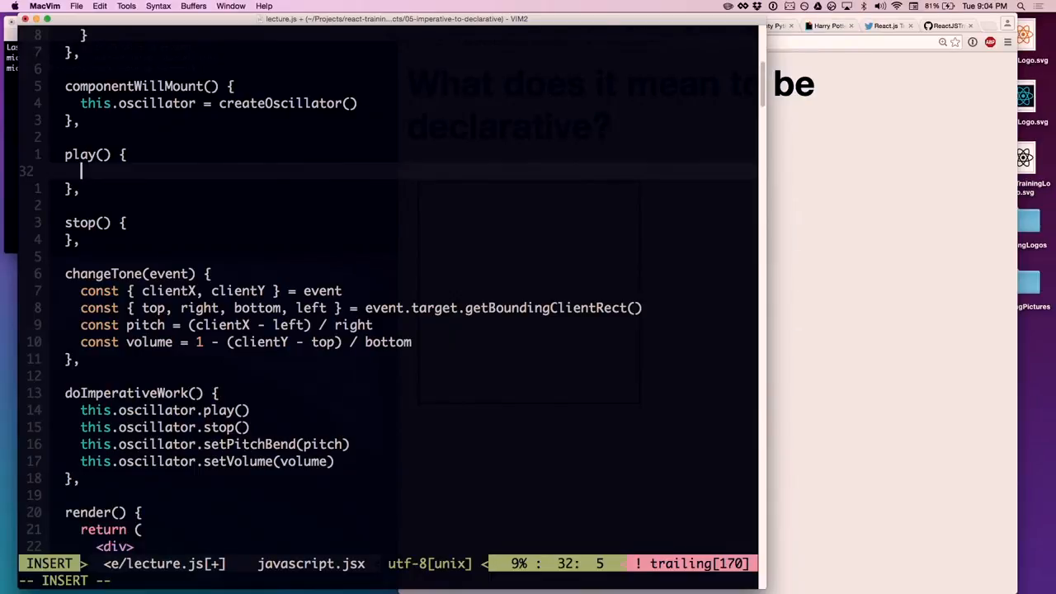
- Make play and stop set isPlaying true/false, and changeTone setState pitch and volume
{"action": "type", "text": "this.setState({ is"}
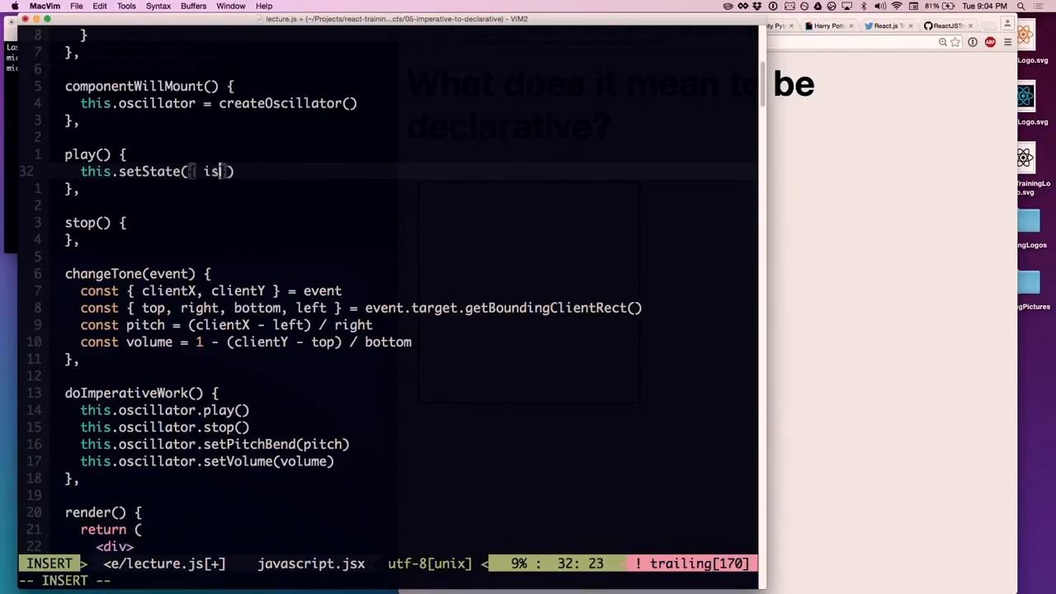
{"action": "type", "text": "Playing: true"}
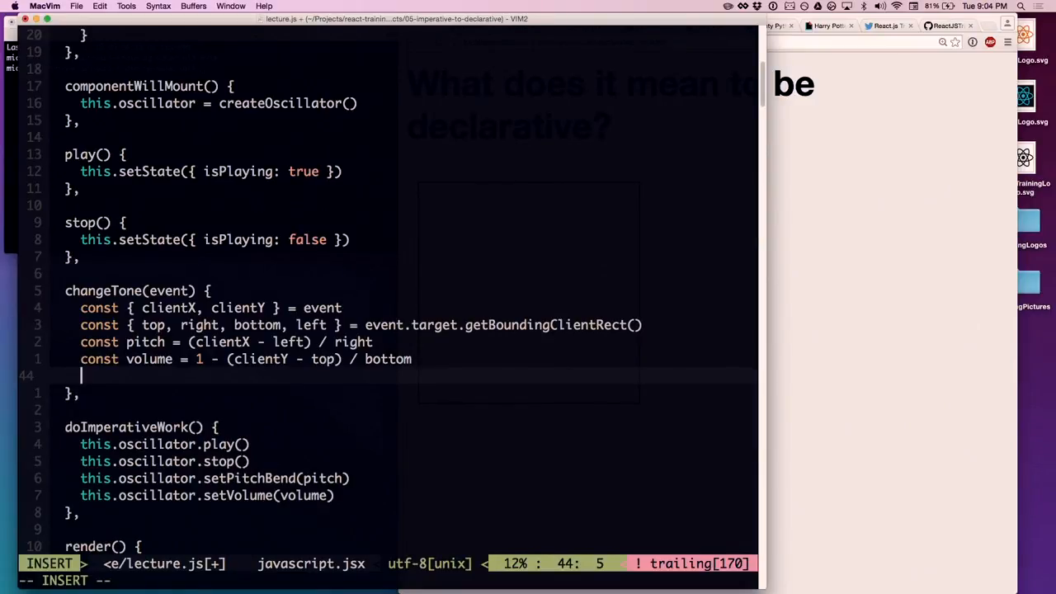
{"action": "type", "text": "this.setState({ pitch, volume"}
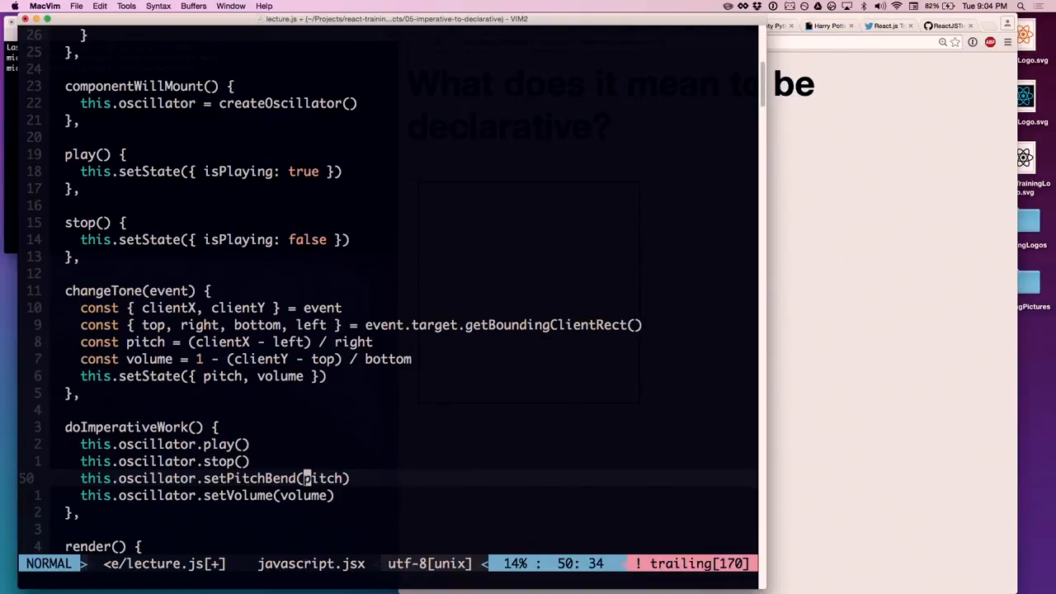
- Destructure isPlaying, pitch and volume from this.state in doImperativeWork and start if (isPlaying)
{"action": "type", "text": "const"}
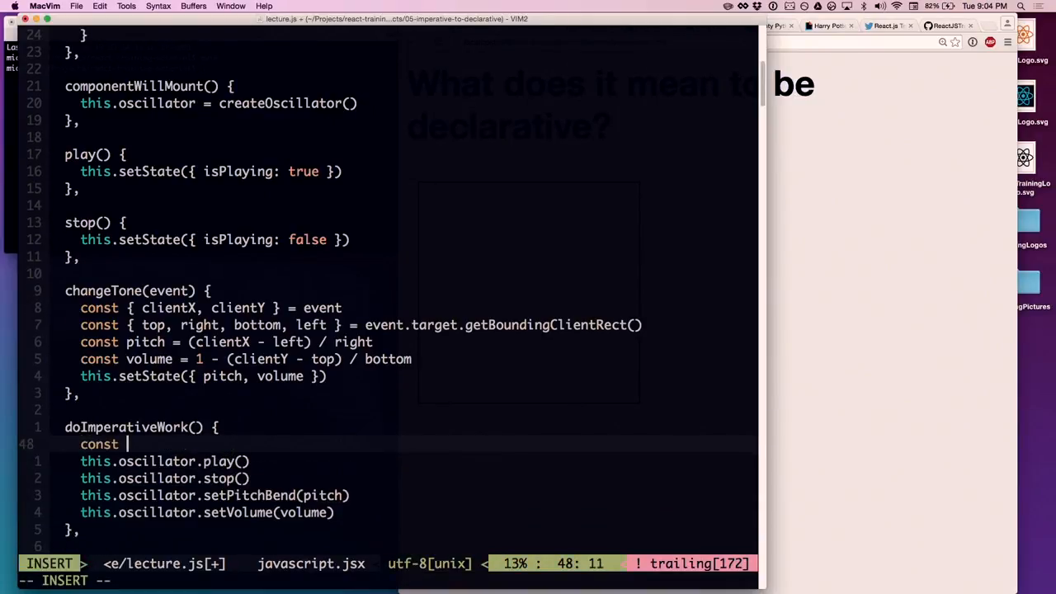
{"action": "type", "text": "{ isPlaying, pi"}
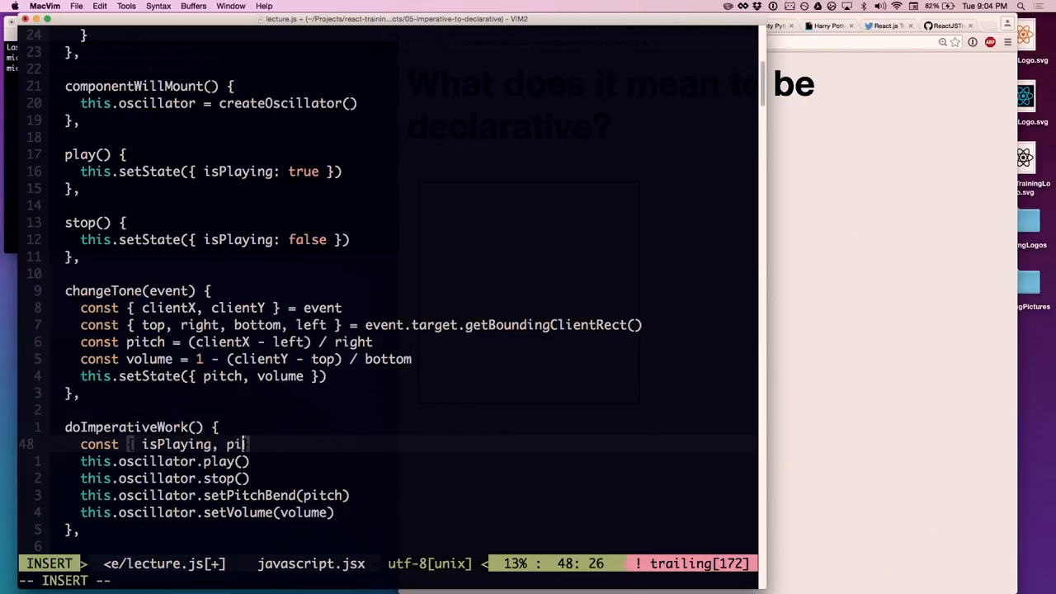
{"action": "type", "text": "tch, volume } = this.state"}
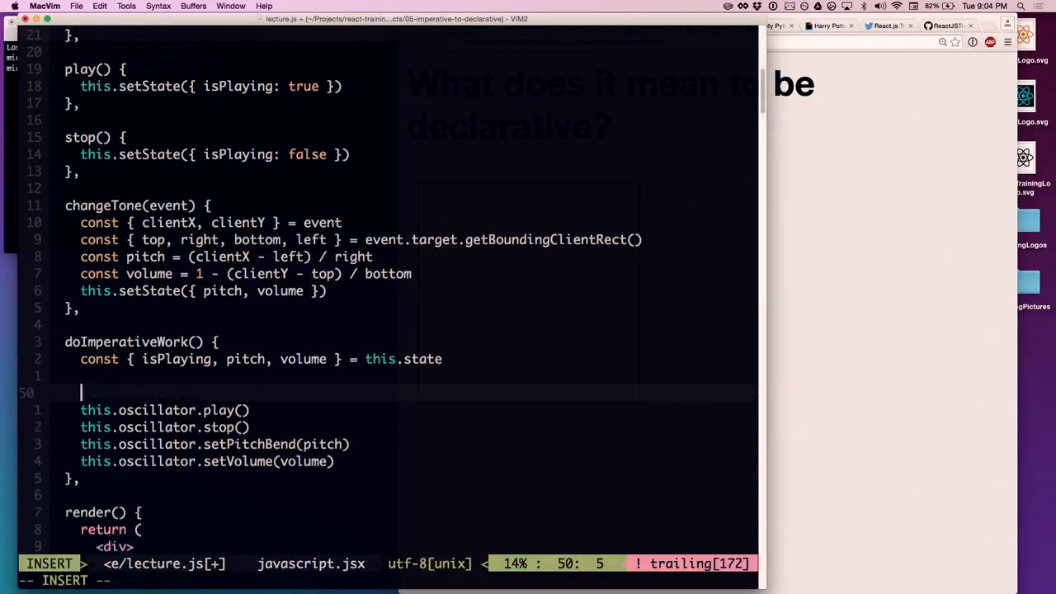
{"action": "type", "text": "if (isPlaying"}
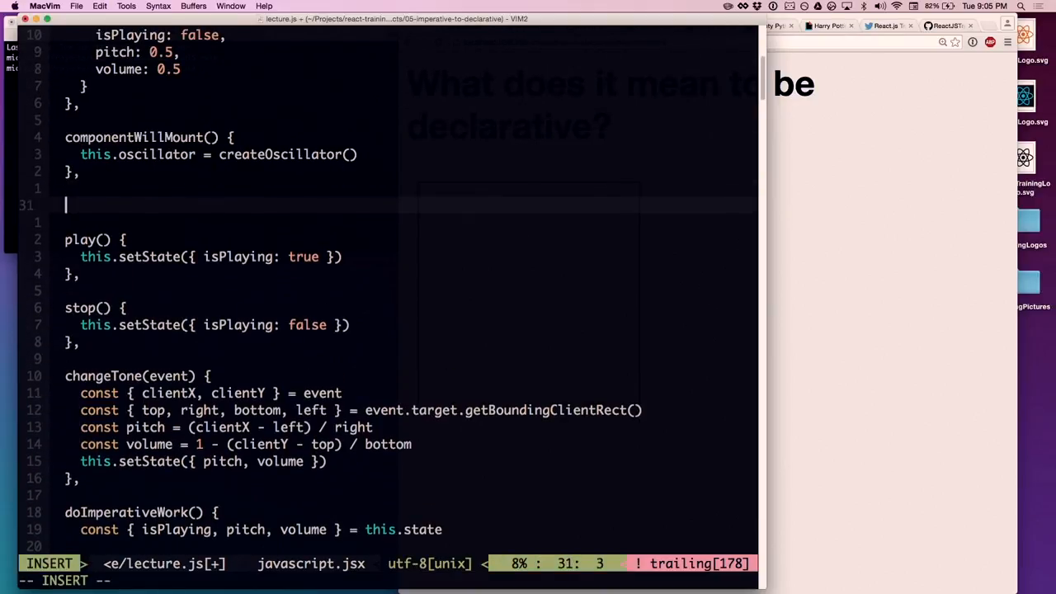
- Add a componentDidMount() that calls this.doImperativeWork() after componentWillMount
{"action": "type", "text": "component"}
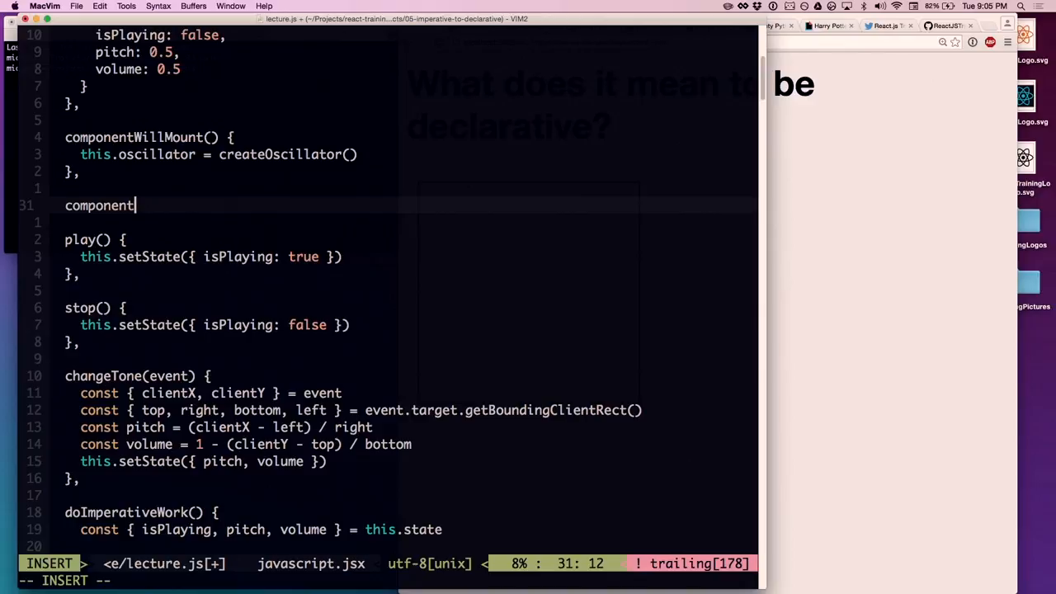
{"action": "type", "text": "Mount"}
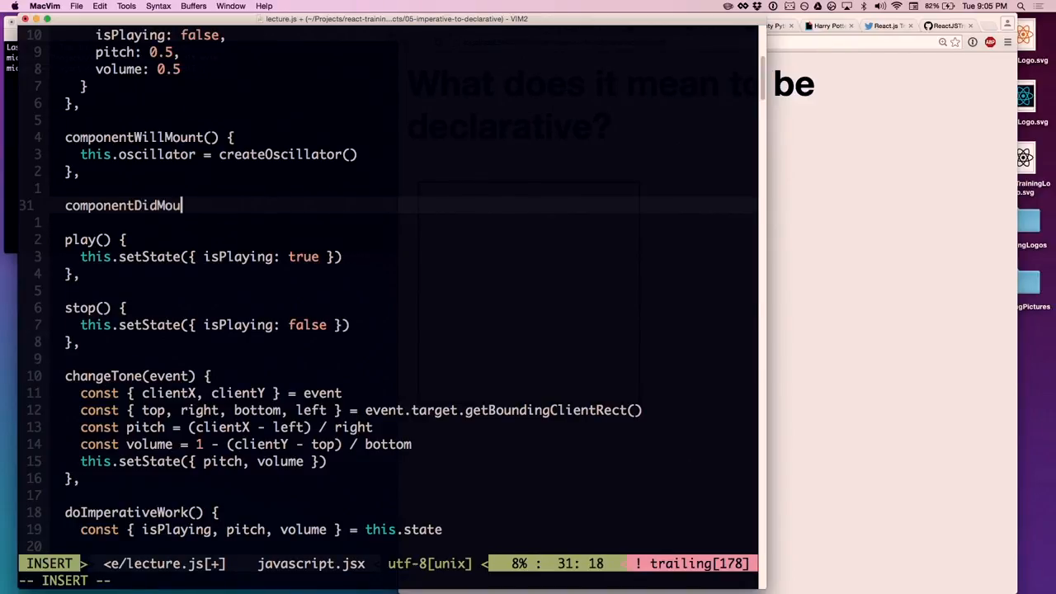
{"action": "key", "text": "Return"}
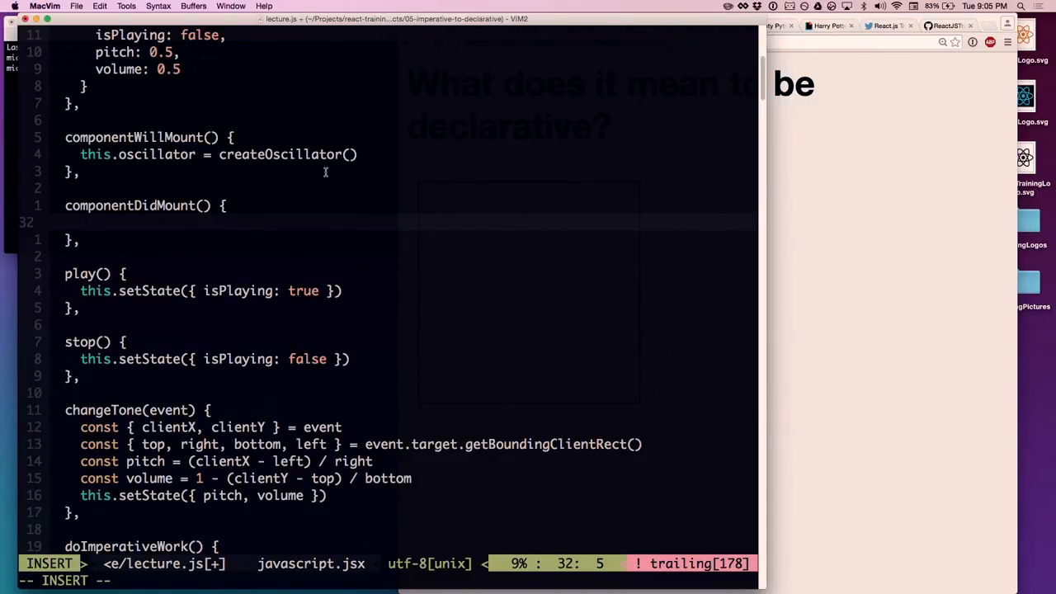
{"action": "type", "text": "this"}
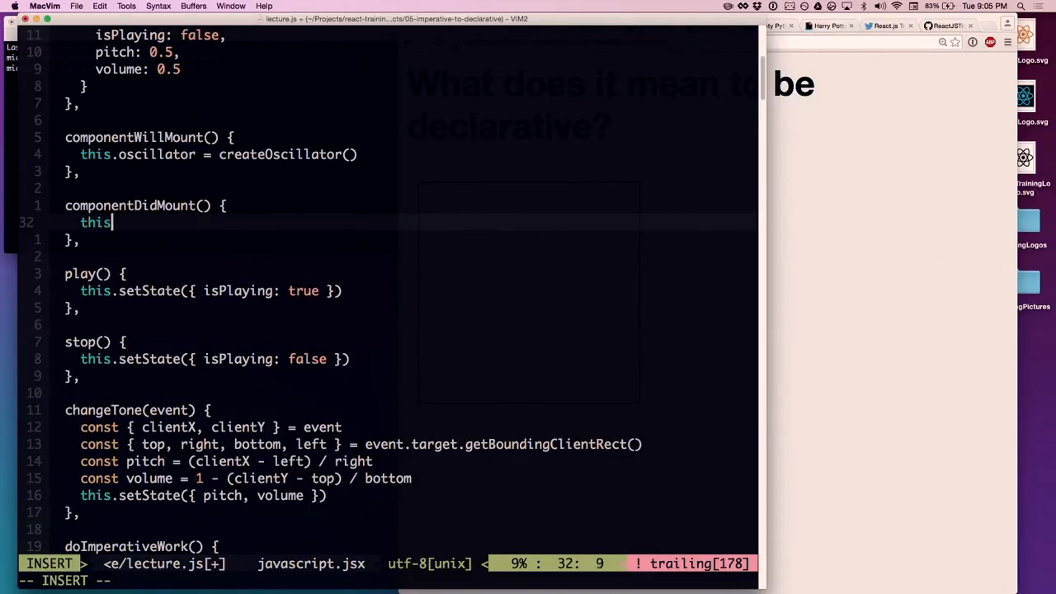
{"action": "type", "text": ".doImperativeWork("}
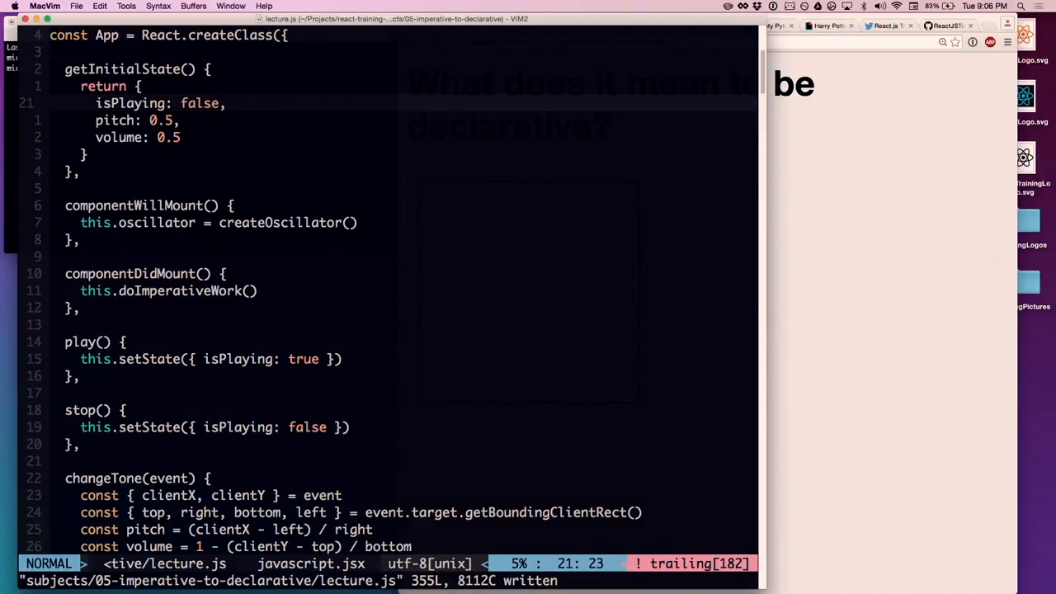
- Try isPlaying true with pitch 0.75, save, then set isPlaying back to false
{"action": "type", "text": "true"}
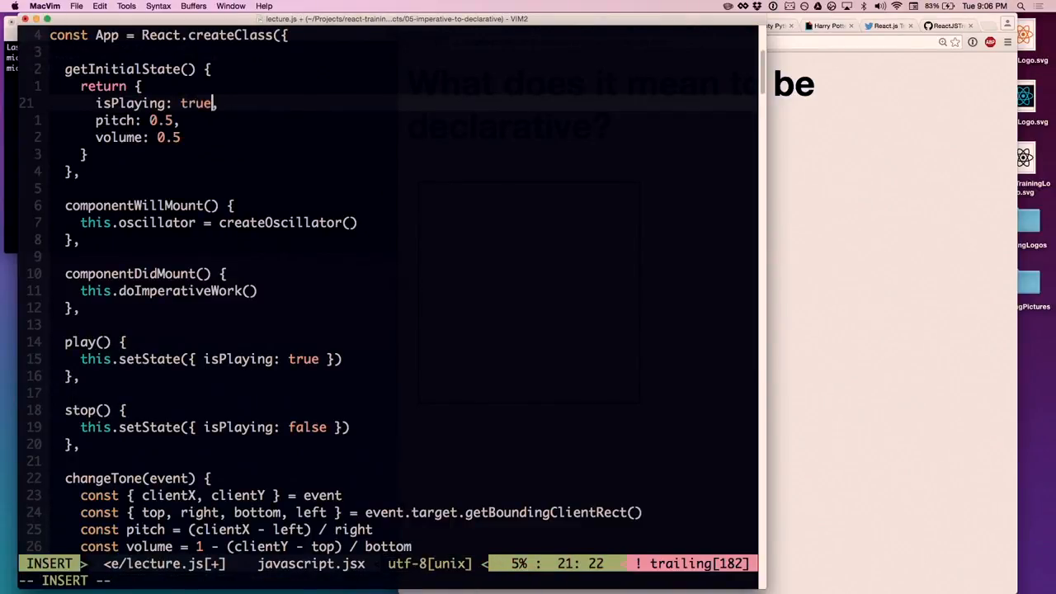
{"action": "key", "text": "Escape"}
{"action": "type", "text": "7"}
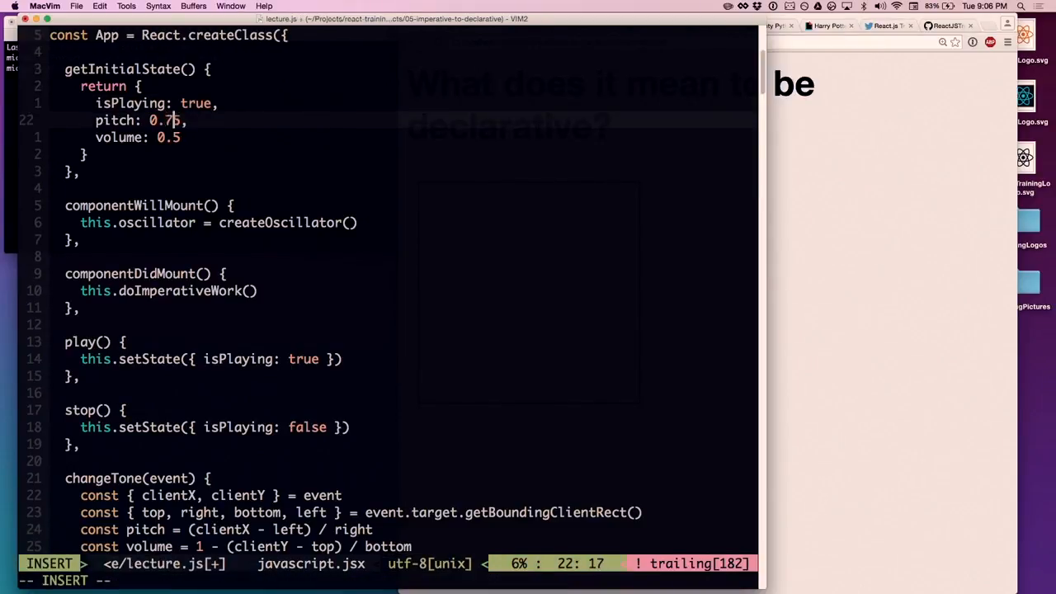
{"action": "key", "text": "Escape"}
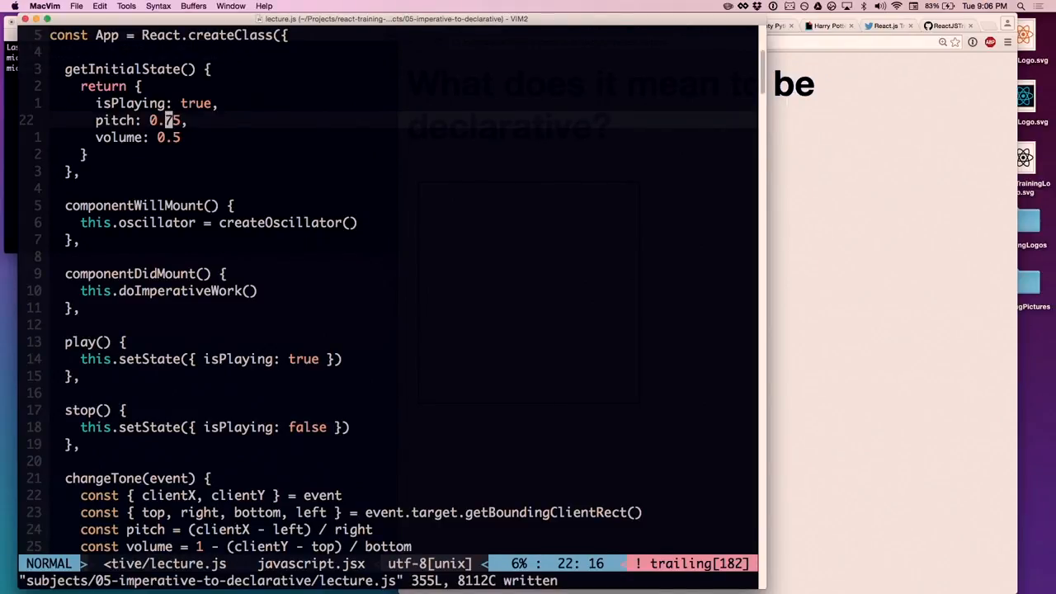
{"action": "type", "text": "false"}
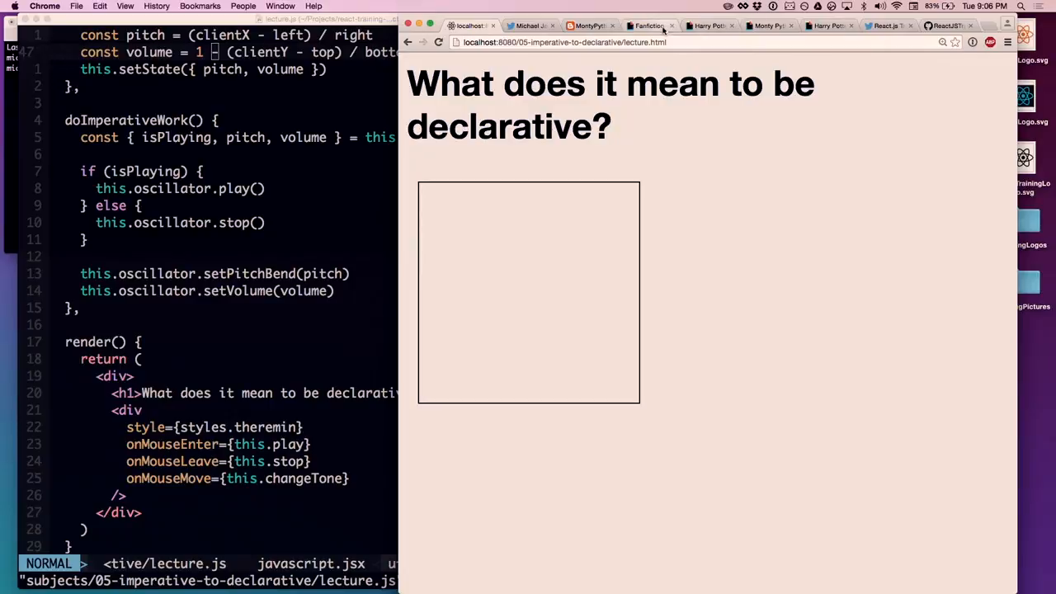
- Flip through the Fanfiction and Harry Potter GIF tabs in Chrome
{"action": "left_click", "coordinate": [648, 25]}
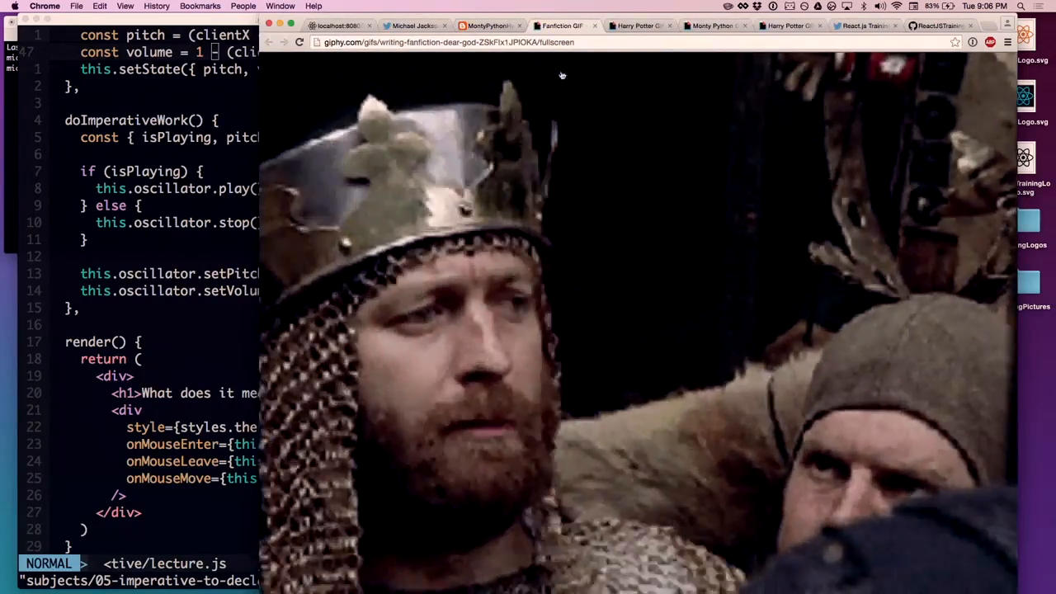
{"action": "left_click", "coordinate": [640, 25]}
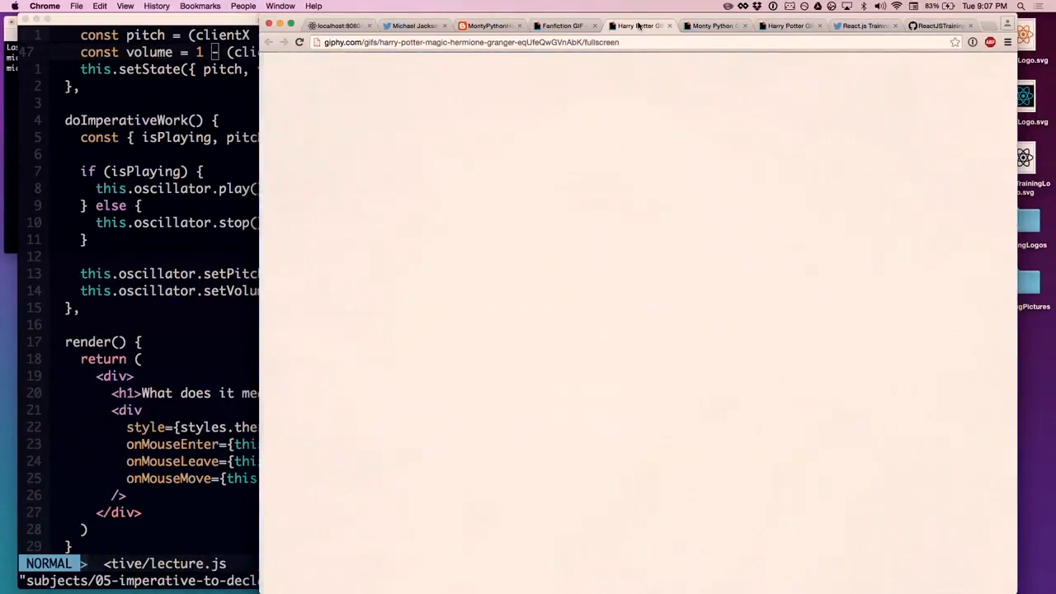
{"action": "left_click", "coordinate": [712, 26]}
{"action": "type", "text": "const"}
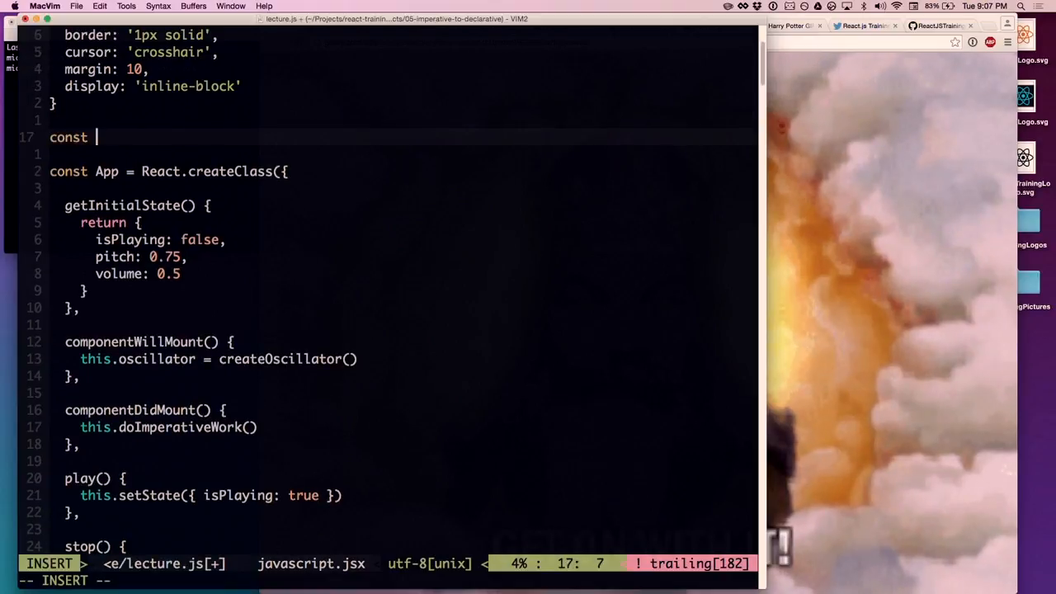
- Start const Tone = React.createClass with a render() returning null, then scroll down
{"action": "type", "text": "Tone = React.createClass({"}
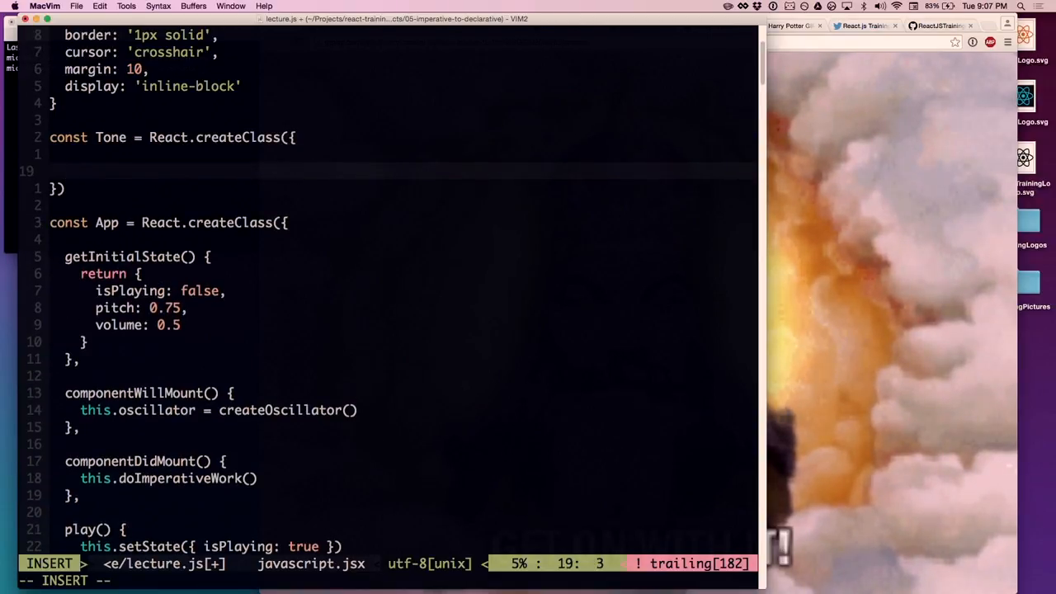
{"action": "type", "text": "render()"}
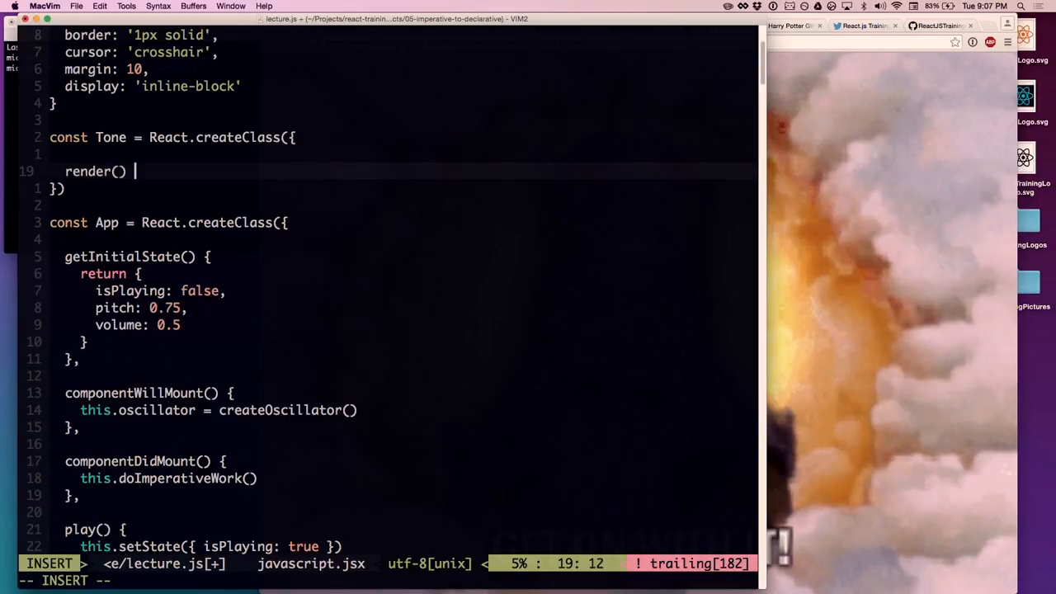
{"action": "type", "text": "return null"}
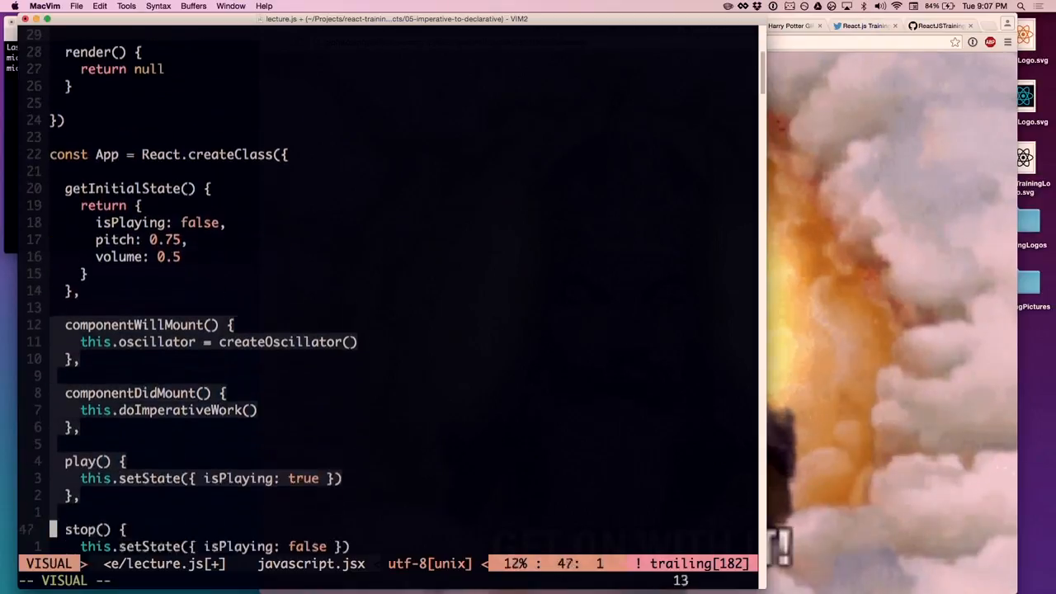
{"action": "scroll", "scroll_direction": "down", "scroll_amount": 3}
{"action": "type", "text": "const { isPlaying, pitch, volume } = this.st"}
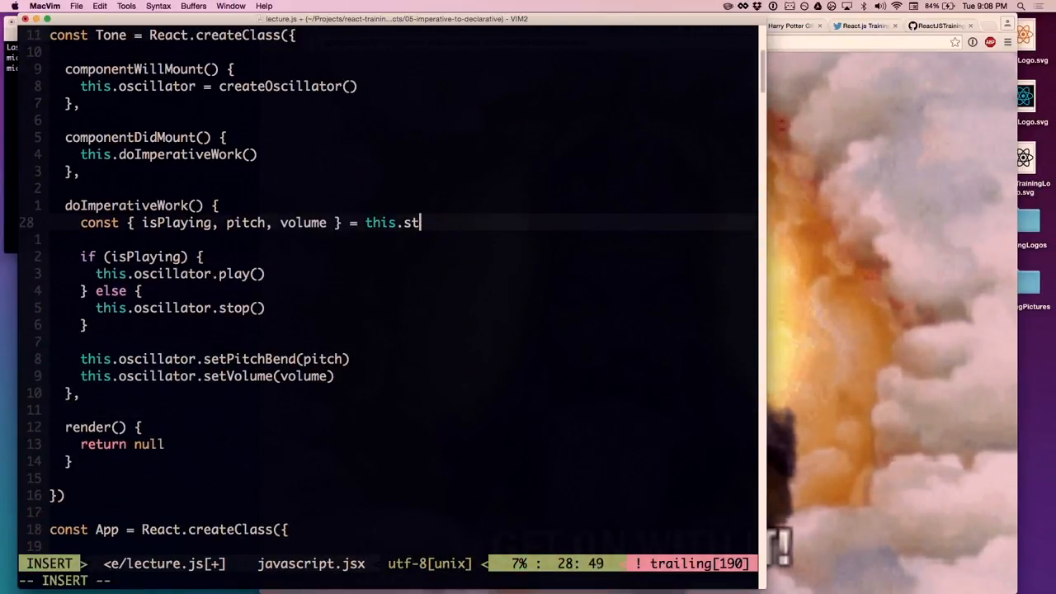
- Finish making doImperativeWork read isPlaying, pitch and volume from this.props
{"action": "type", "text": "rops"}
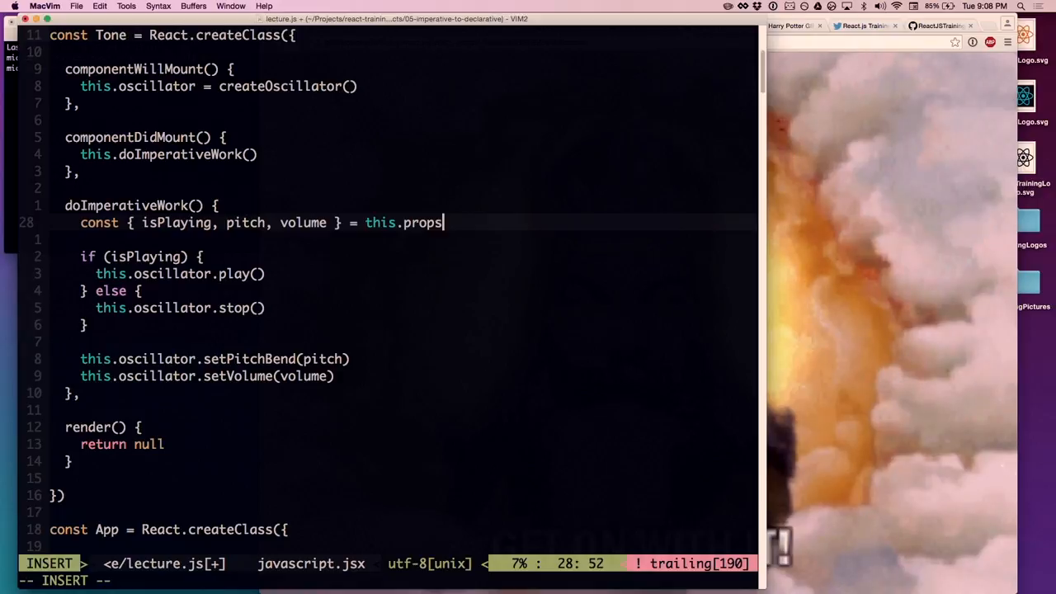
{"action": "key", "text": "Escape"}
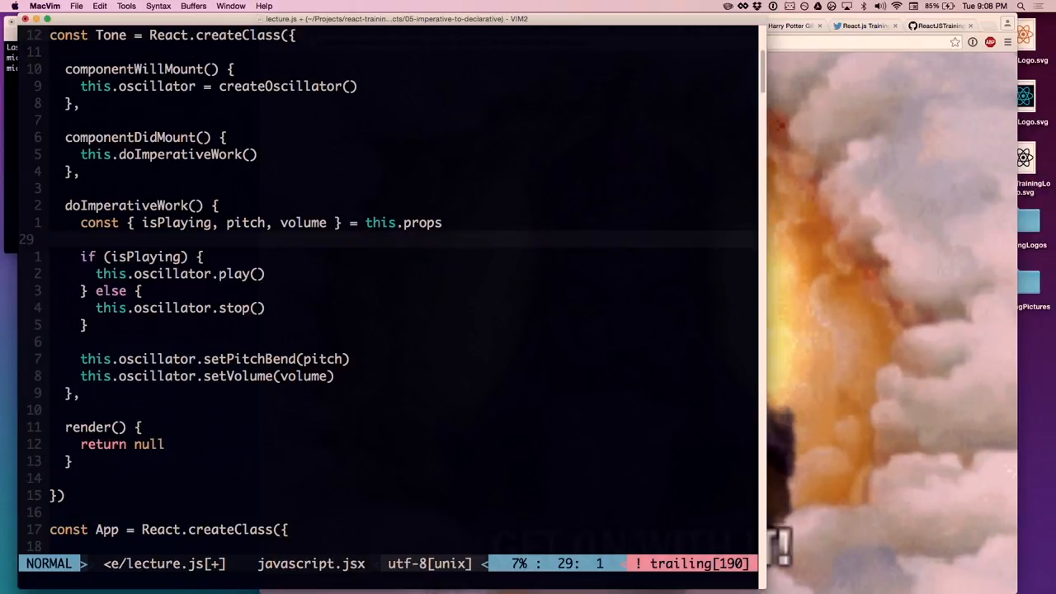
{"action": "scroll", "scroll_direction": "down", "scroll_amount": 3}
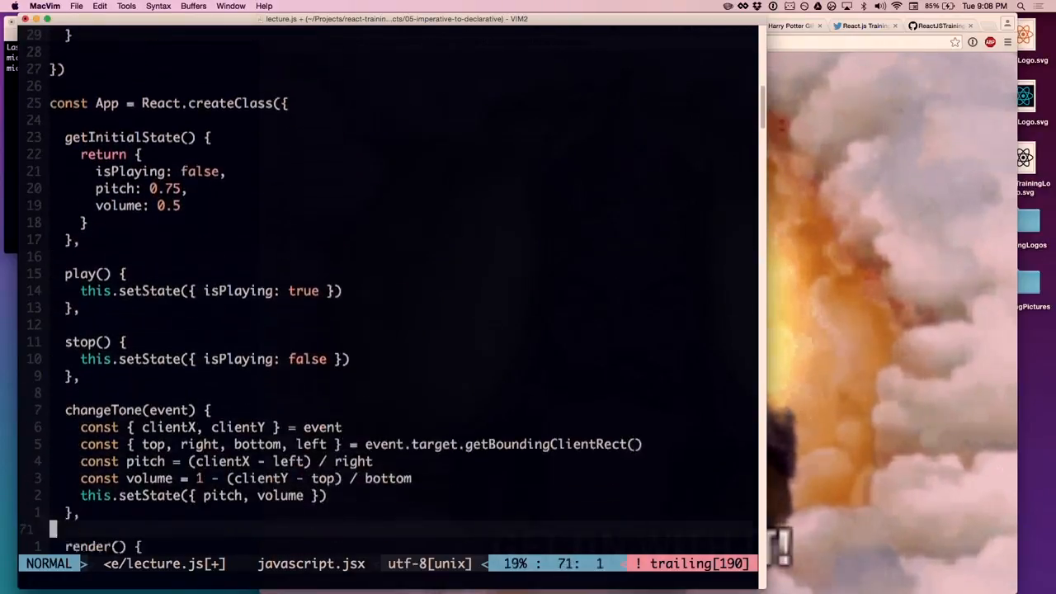
{"action": "scroll", "scroll_direction": "down", "scroll_amount": 3}
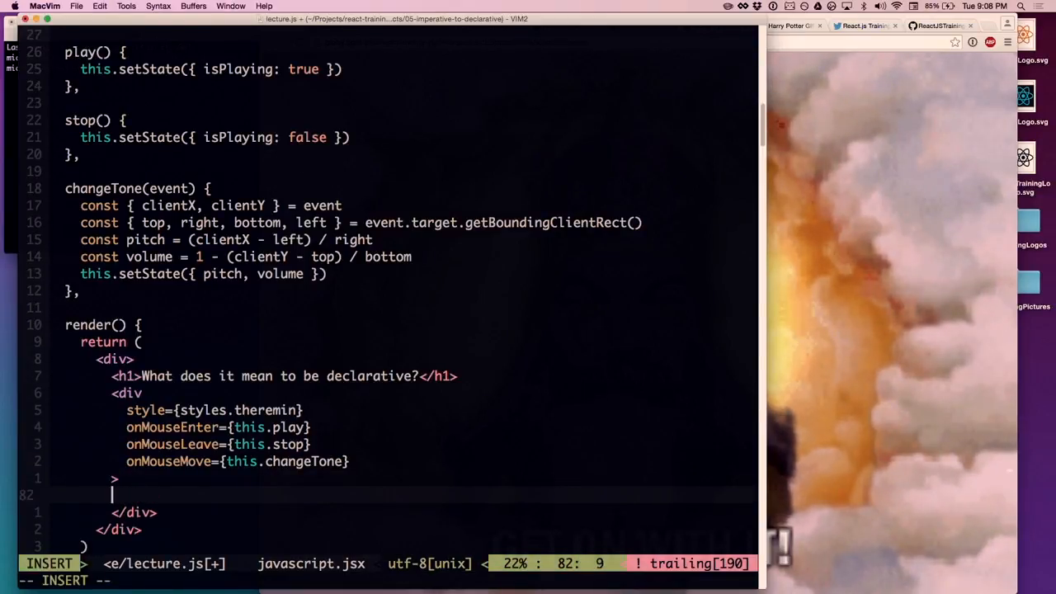
- Add <Tone {...this.state}/> inside App's theremin div
{"action": "type", "text": "<Tone"}
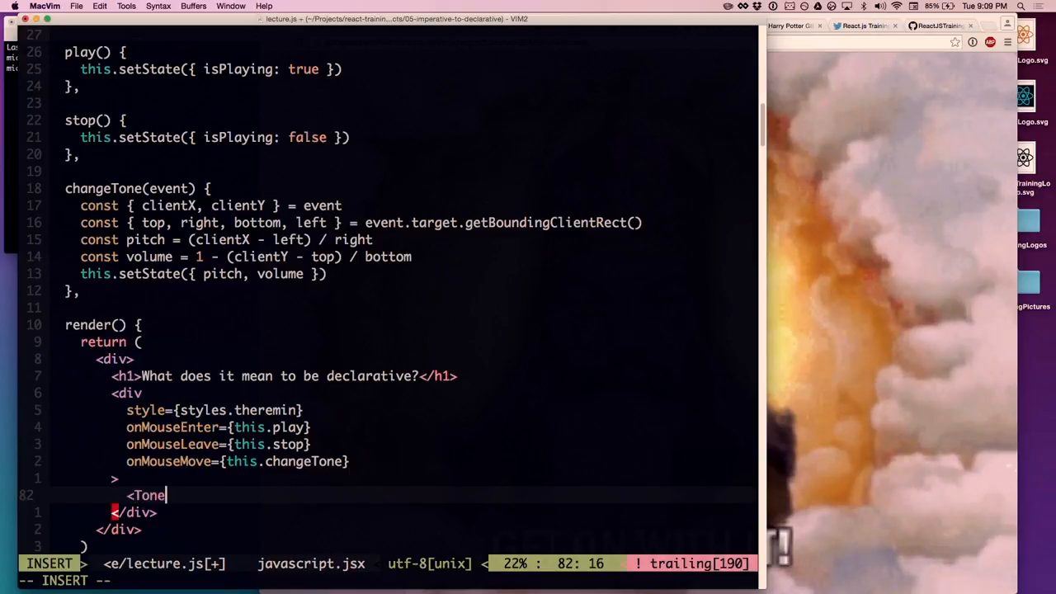
{"action": "type", "text": "{...}"}
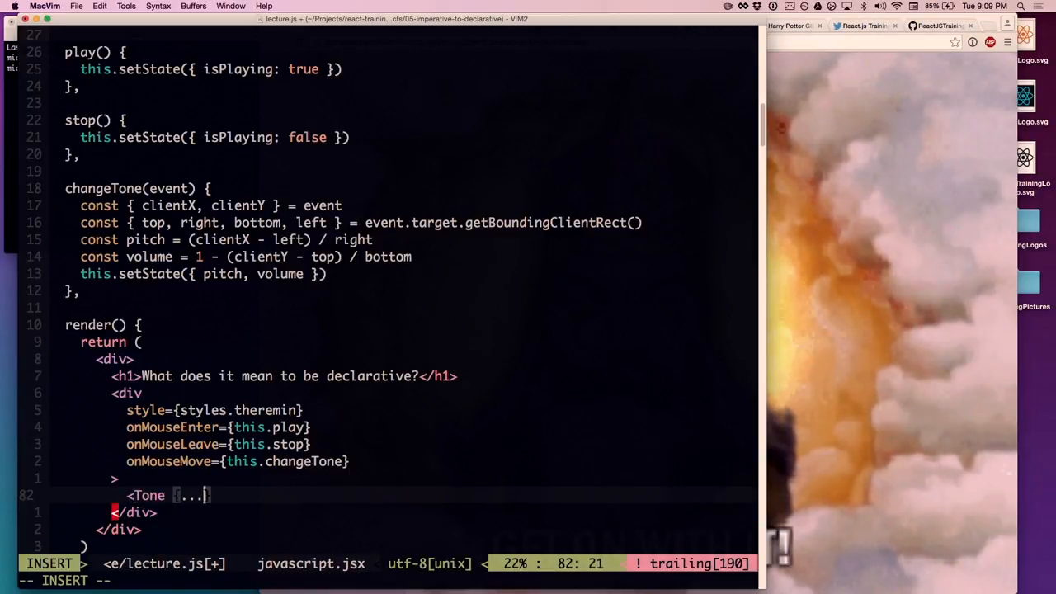
{"action": "type", "text": "this.state}/>"}
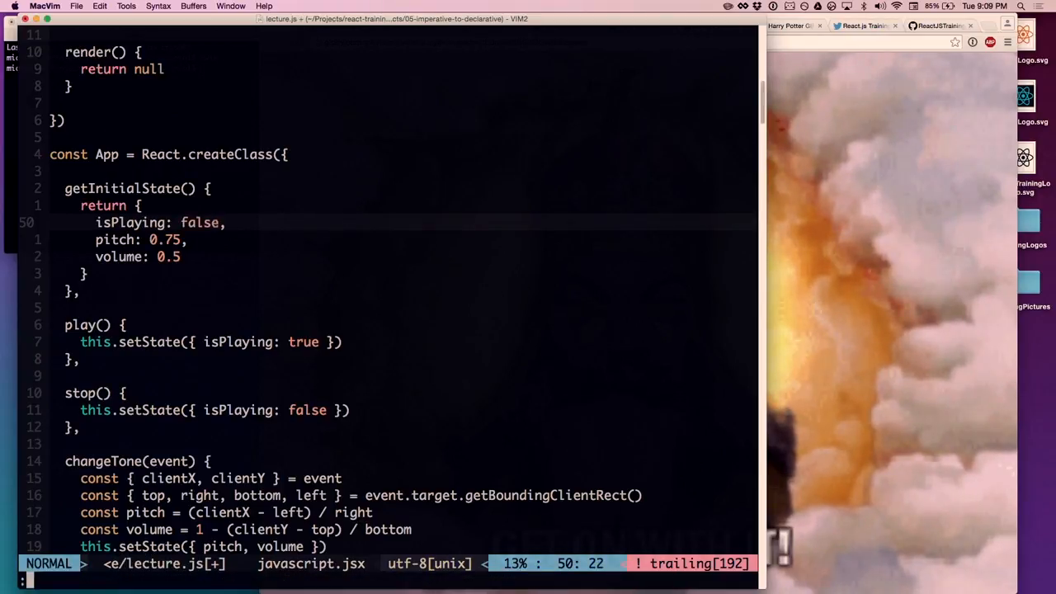
- Duplicate the Tone line and give the copy pitch={this.state.pitch - 0.2}
{"action": "scroll", "scroll_direction": "down", "scroll_amount": 3}
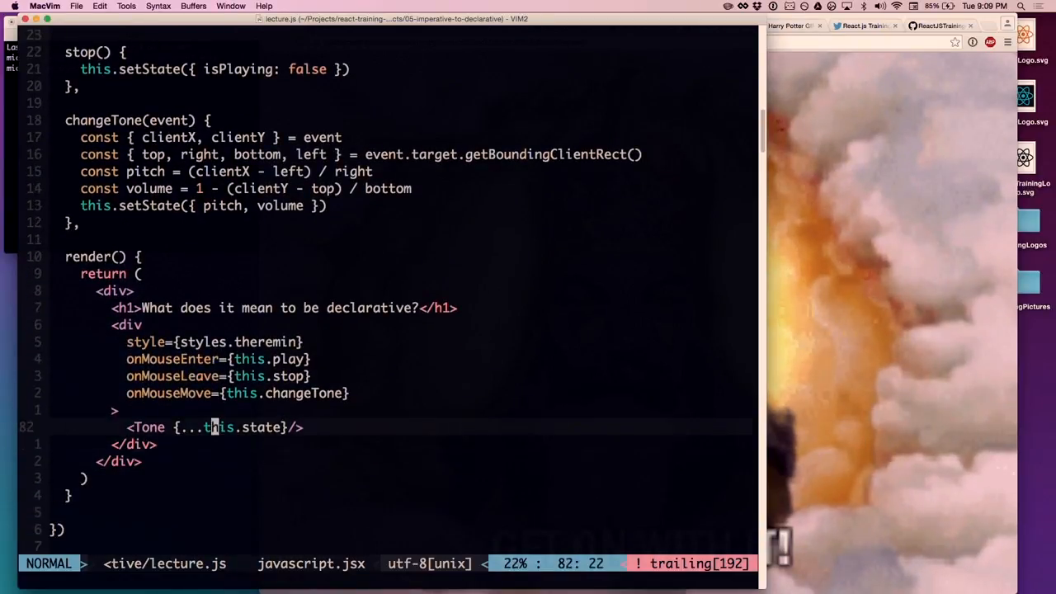
{"action": "key", "text": "y"}
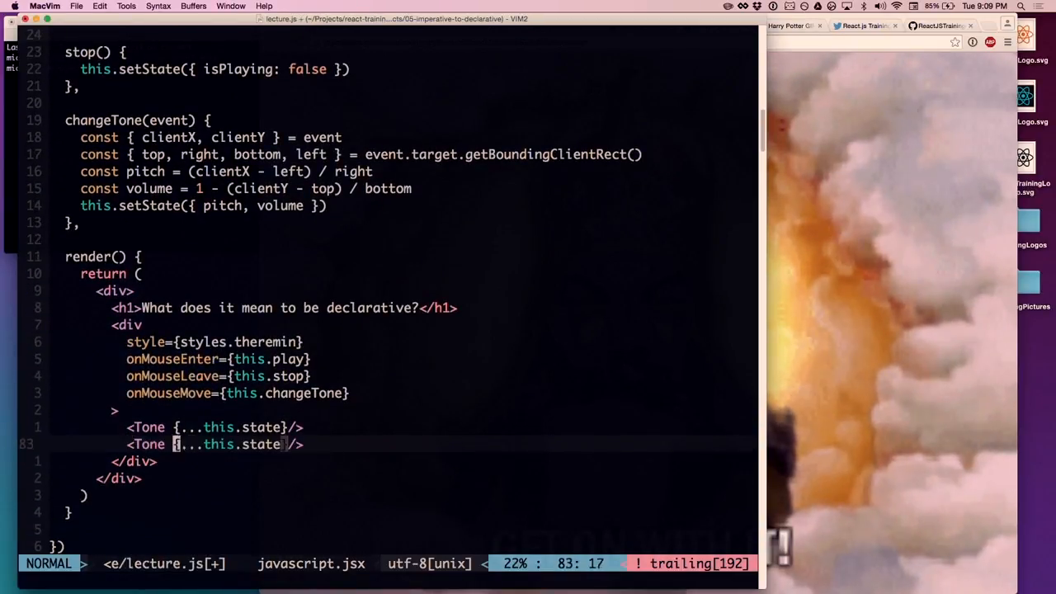
{"action": "type", "text": "pitch"}
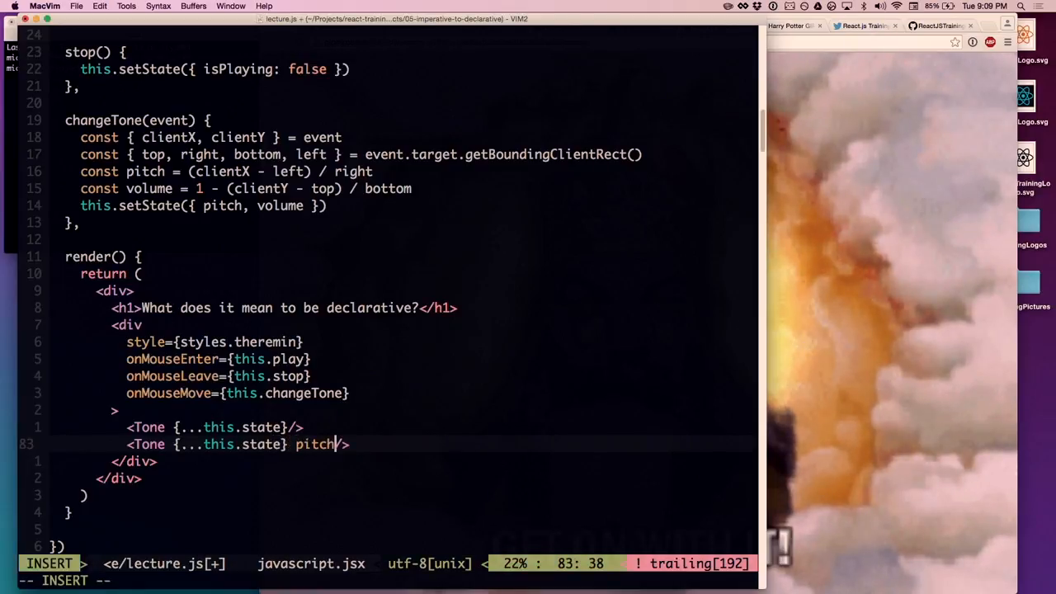
{"action": "type", "text": "={this.state}"}
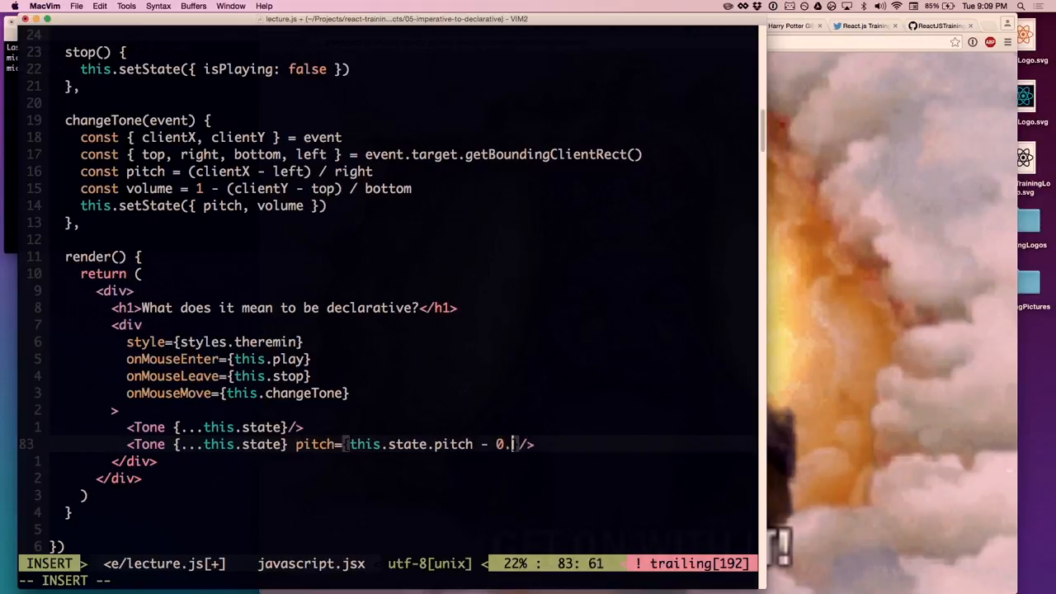
{"action": "key", "text": "Escape"}
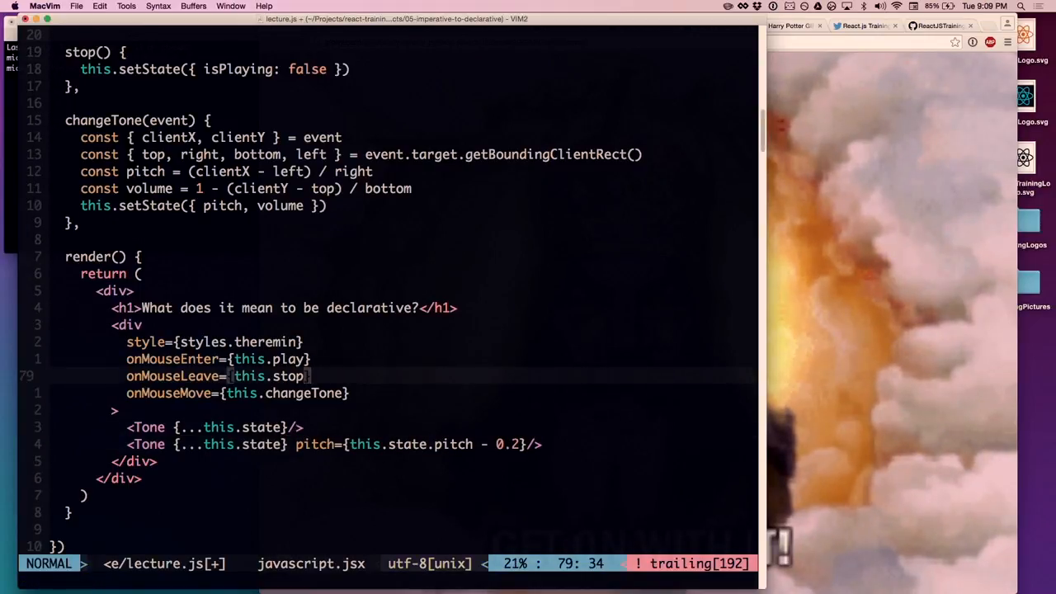
{"action": "type", "text": "},"}
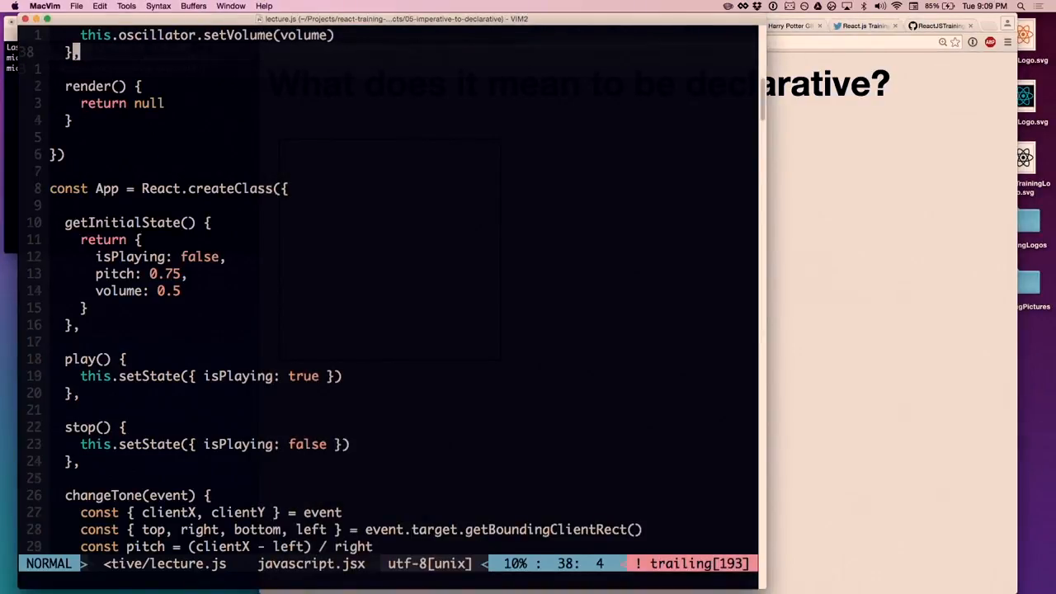
- Briefly set isPlaying to true, then restore it to false
{"action": "scroll", "scroll_direction": "down", "scroll_amount": 3}
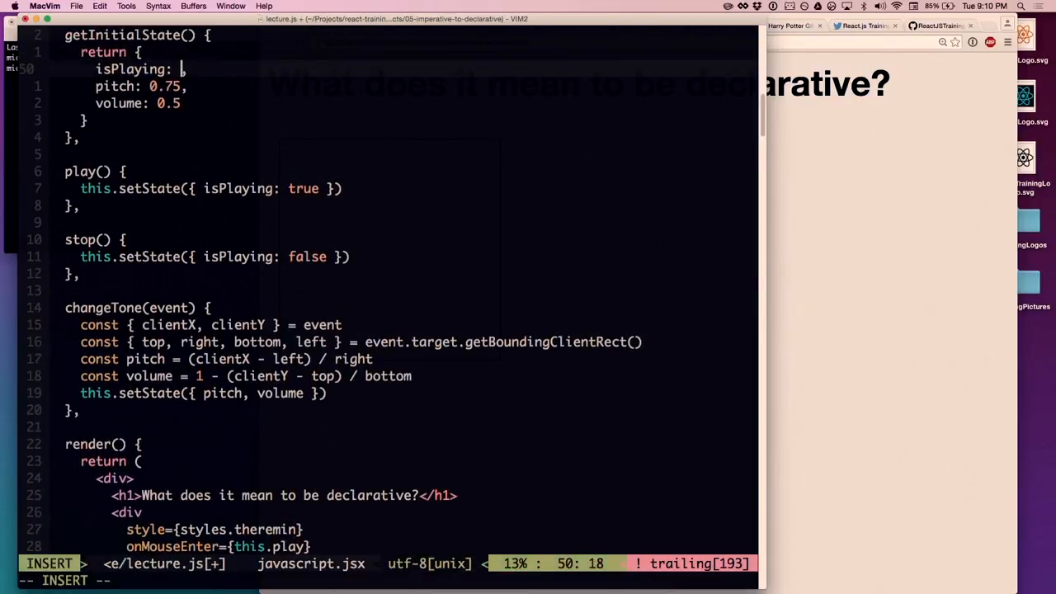
{"action": "type", "text": "true"}
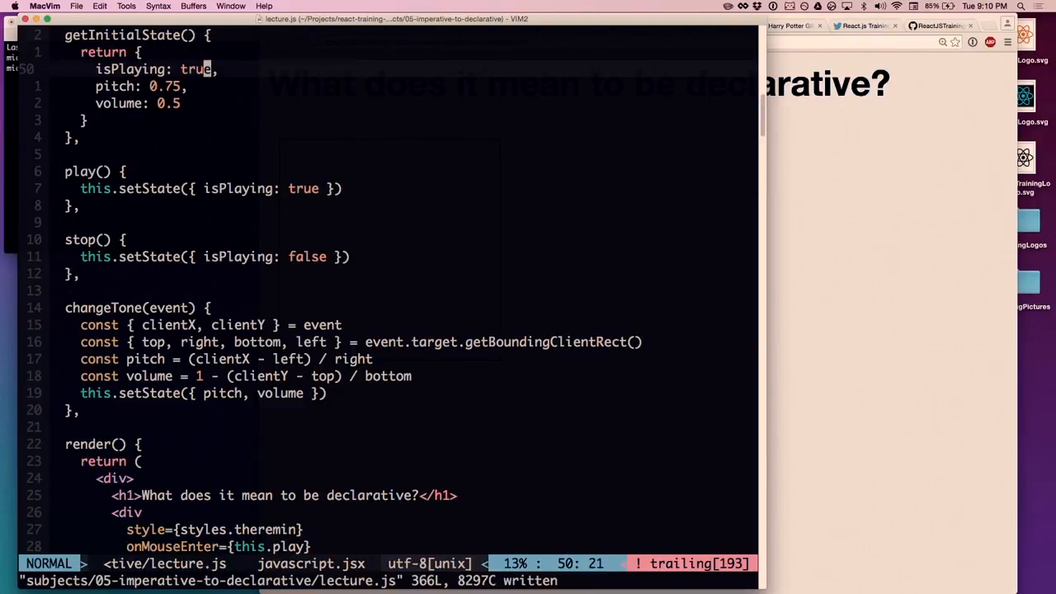
{"action": "type", "text": "false"}
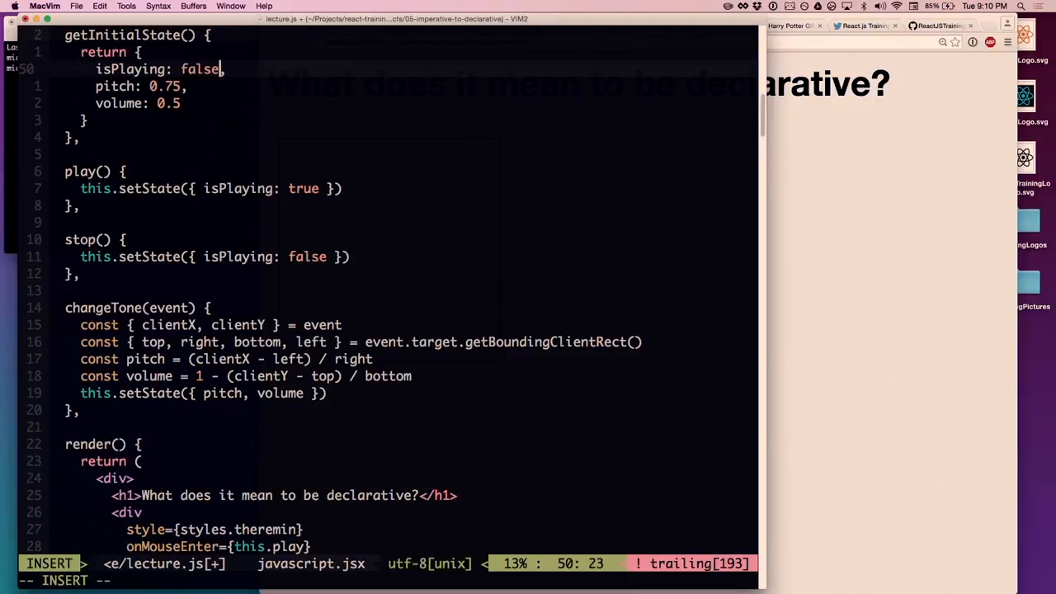
{"action": "key", "text": "Escape"}
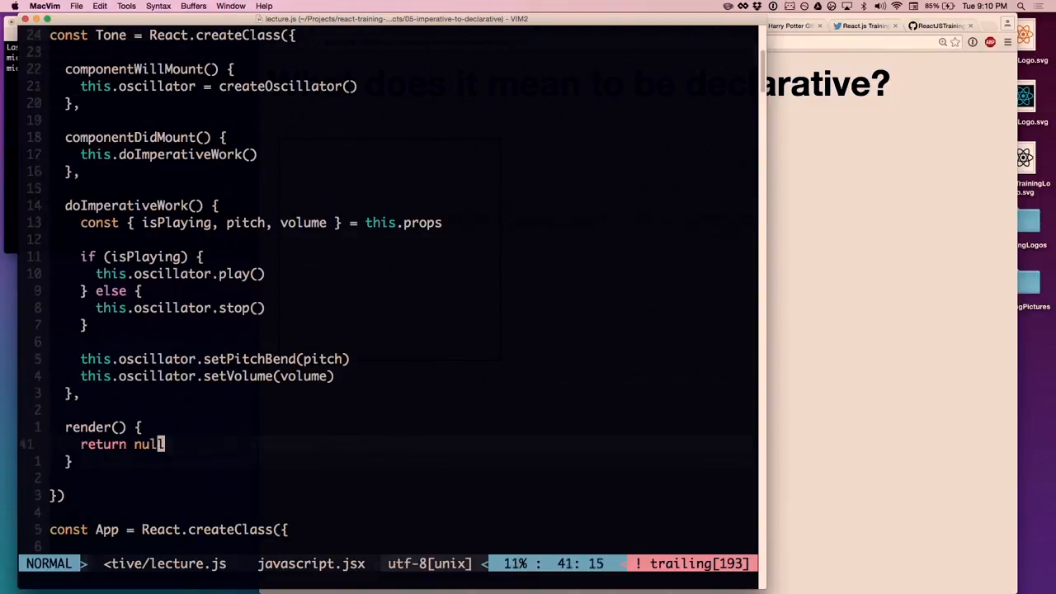
- Add componentDidUpdate() { this.doImperativeWork() } to Tone
{"action": "scroll", "scroll_direction": "down", "scroll_amount": 3}
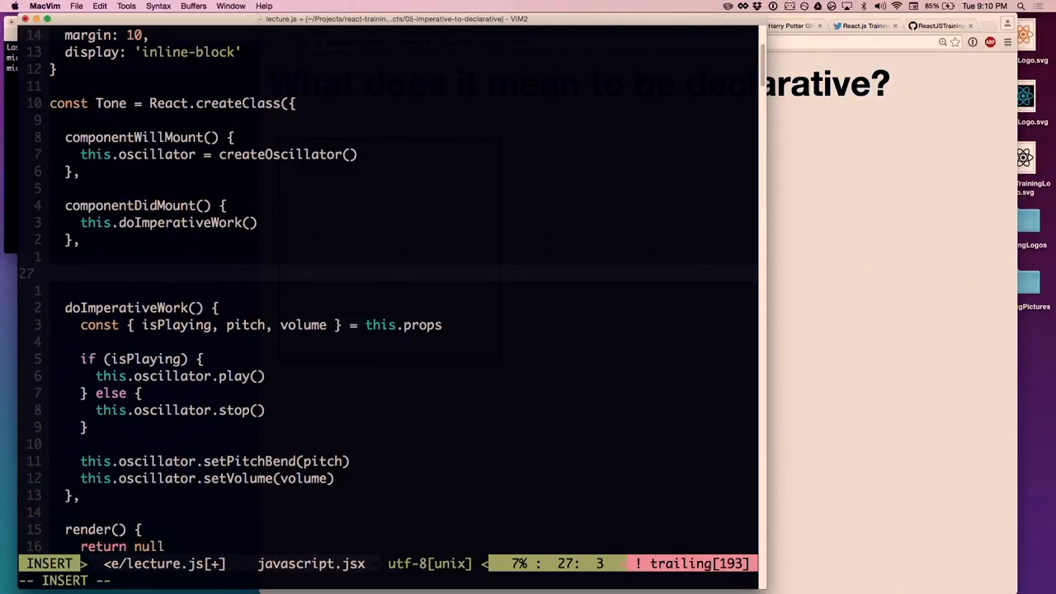
{"action": "type", "text": "compo"}
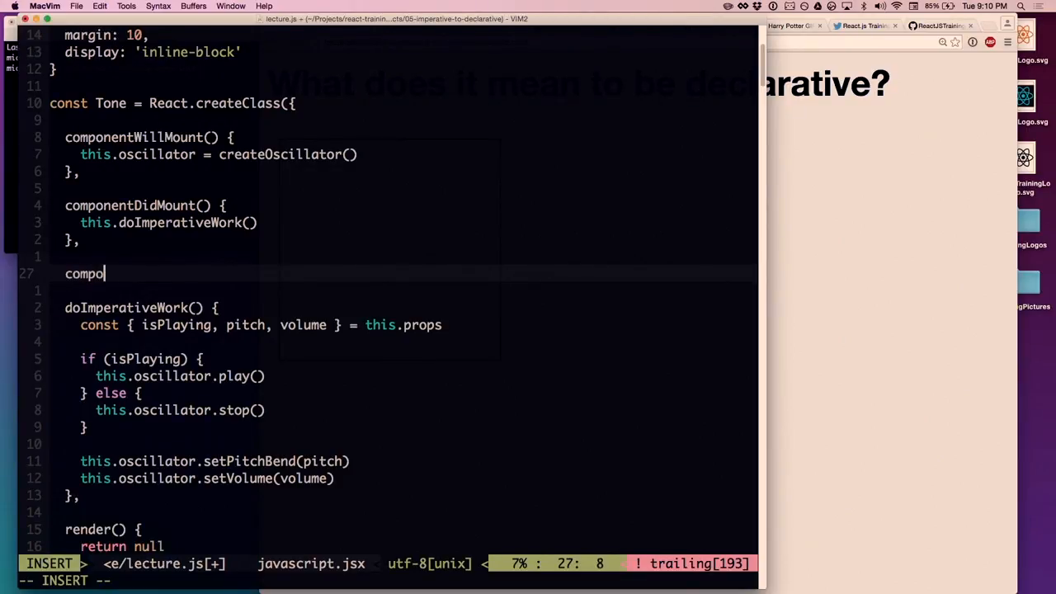
{"action": "type", "text": "nentDid"}
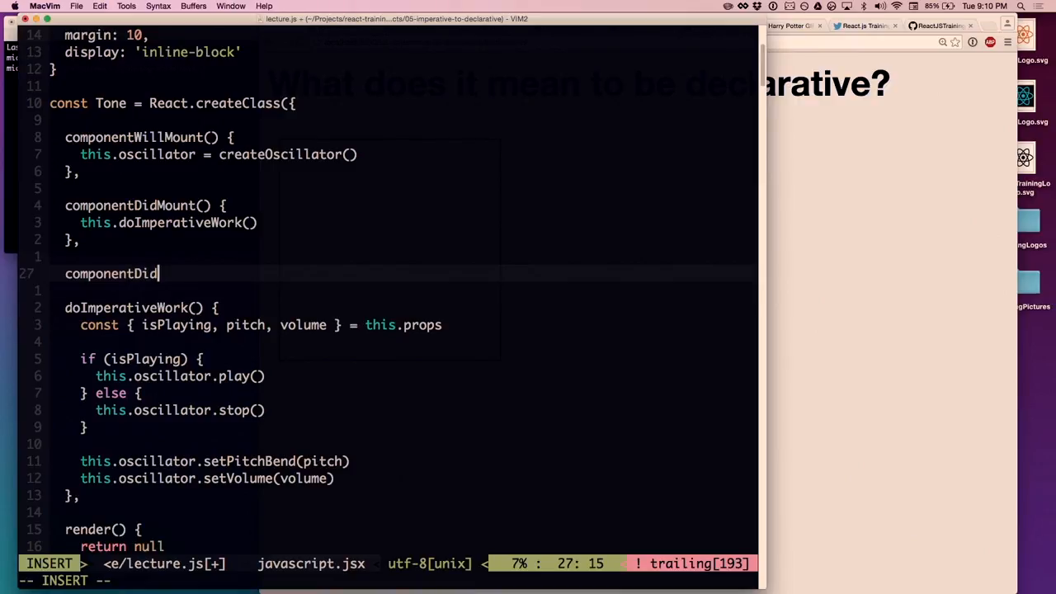
{"action": "type", "text": "U"}
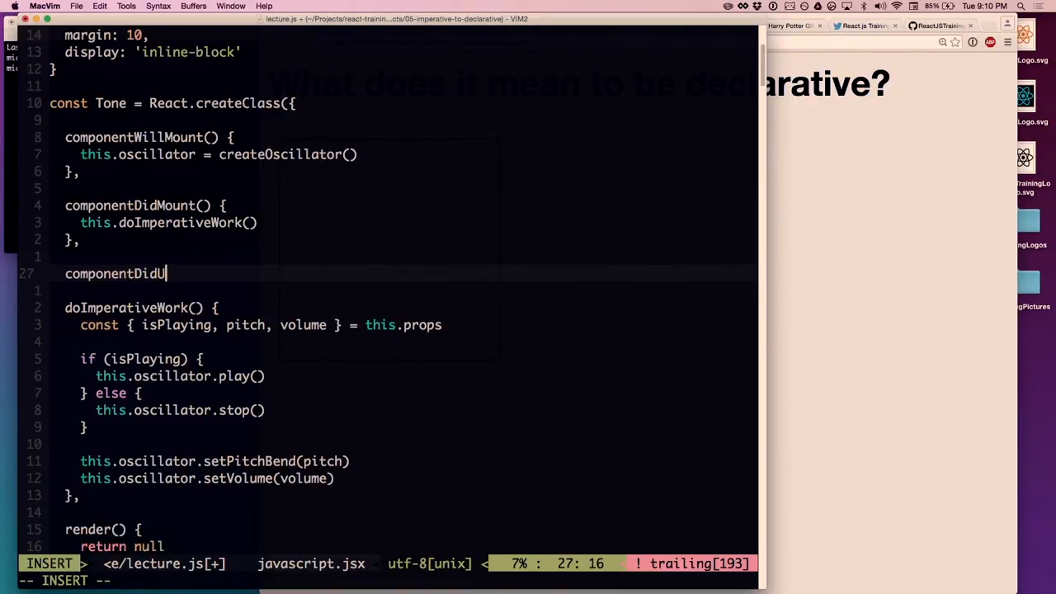
{"action": "type", "text": "pdate() {}"}
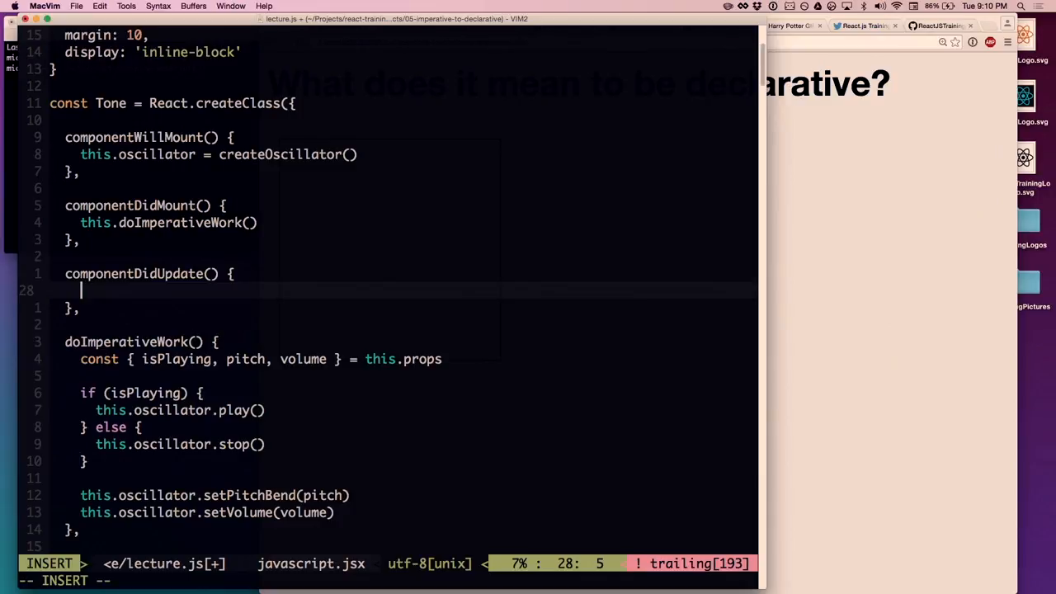
{"action": "type", "text": "this.doImperativeWork"}
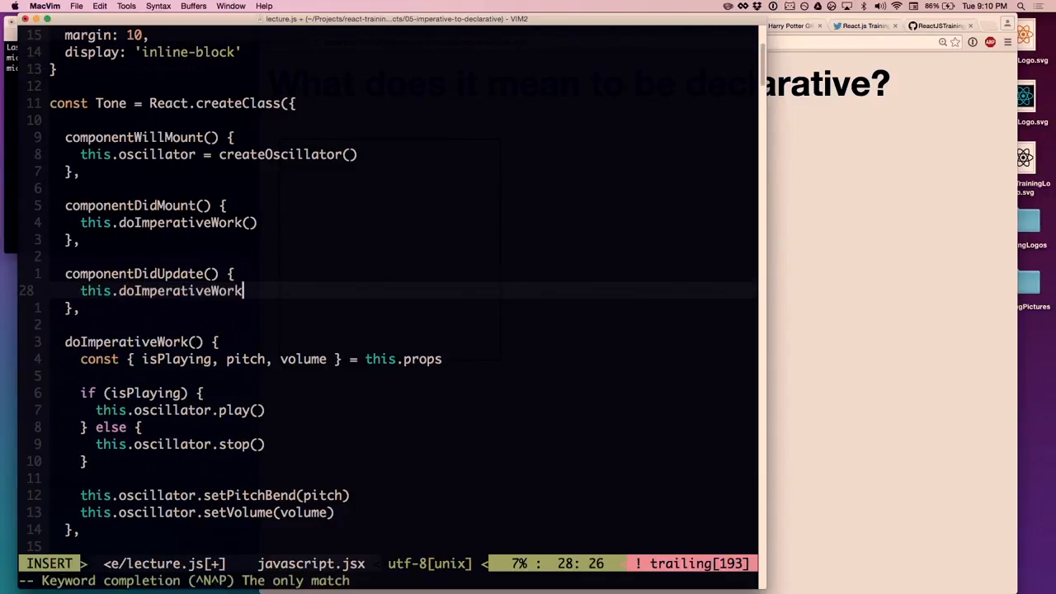
{"action": "key", "text": "Escape"}
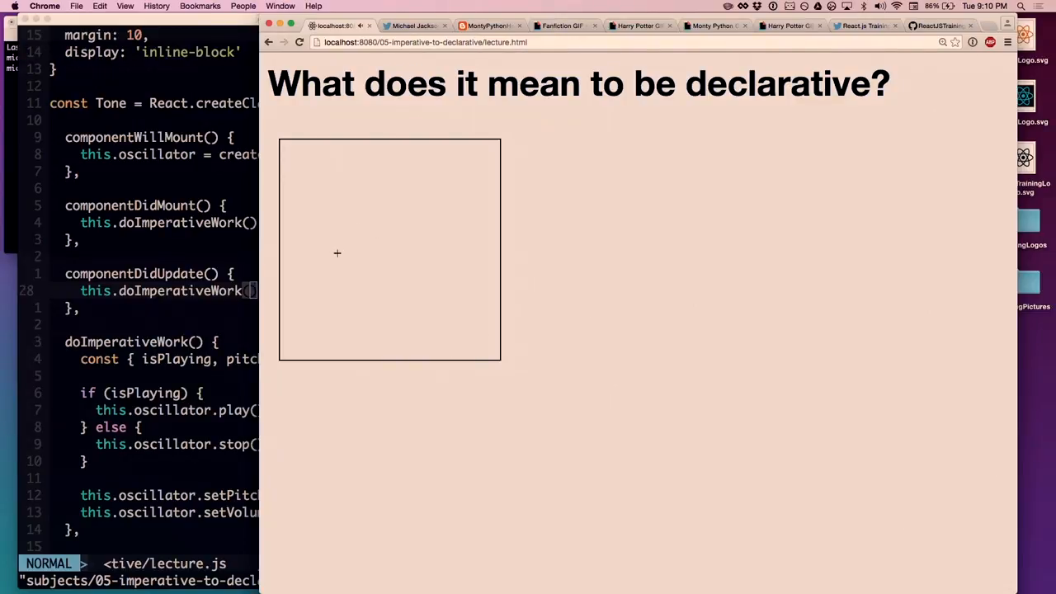
{"action": "mouse_move", "coordinate": [305, 289]}
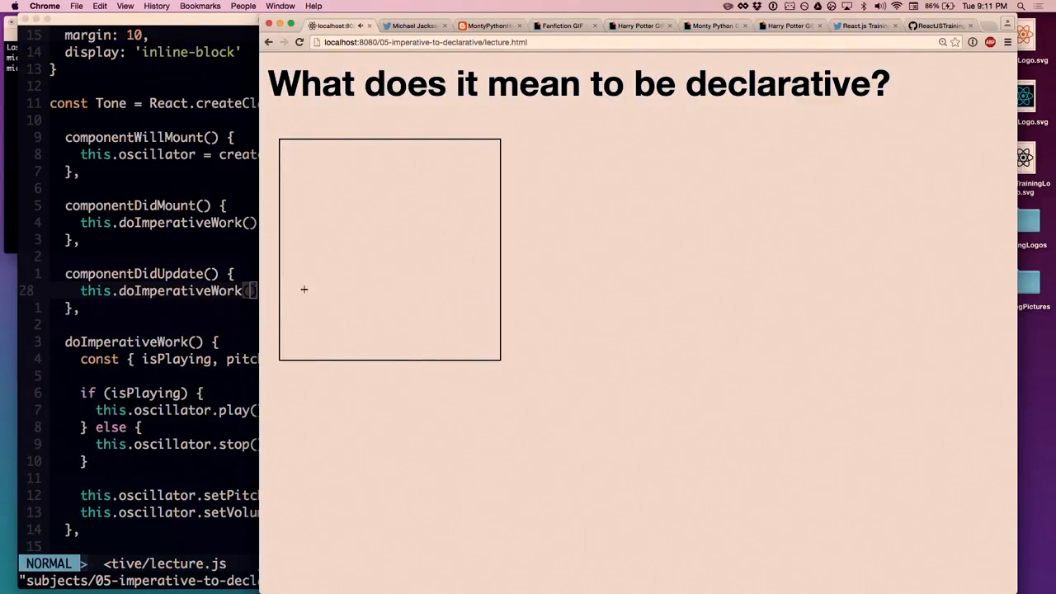
{"action": "mouse_move", "coordinate": [583, 216]}
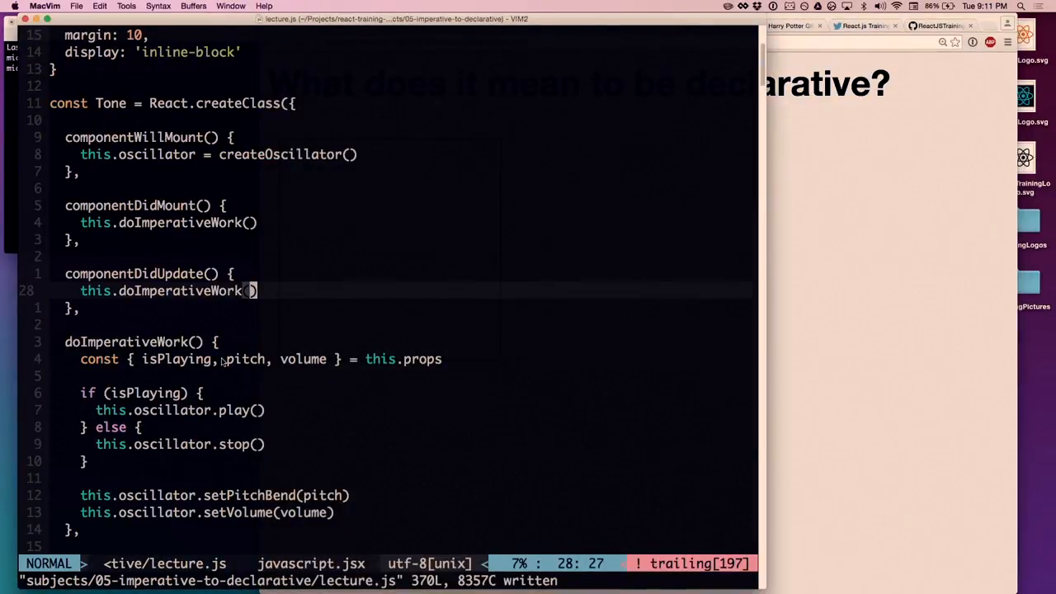
- Give Theremin a render() { return (...) } that pastes in the theremin div markup
{"action": "scroll", "scroll_direction": "down", "scroll_amount": 3}
{"action": "type", "text": "const Theremin = React.createClass({"}
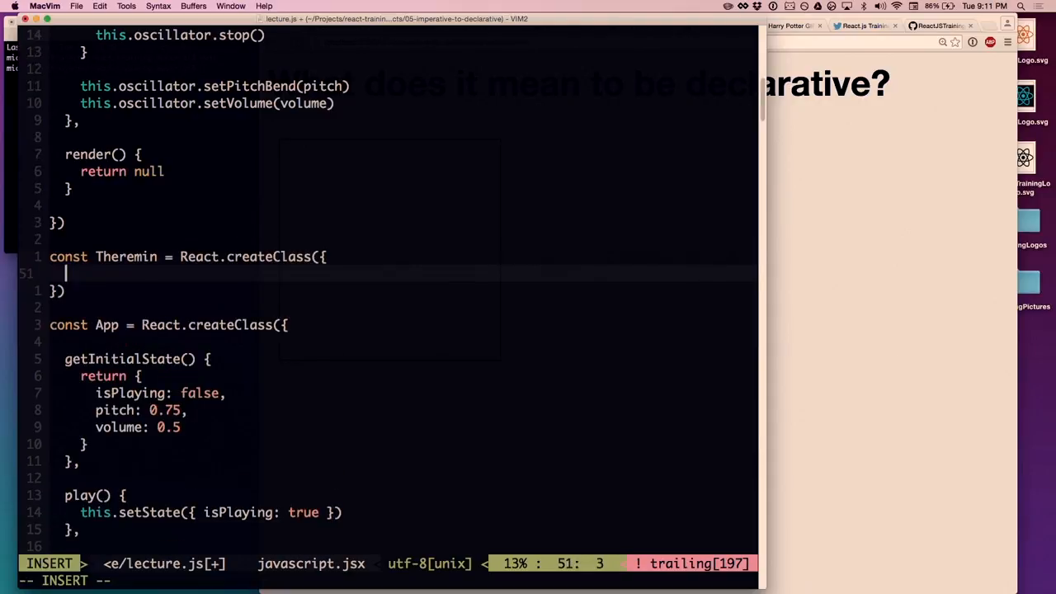
{"action": "type", "text": "render() {"}
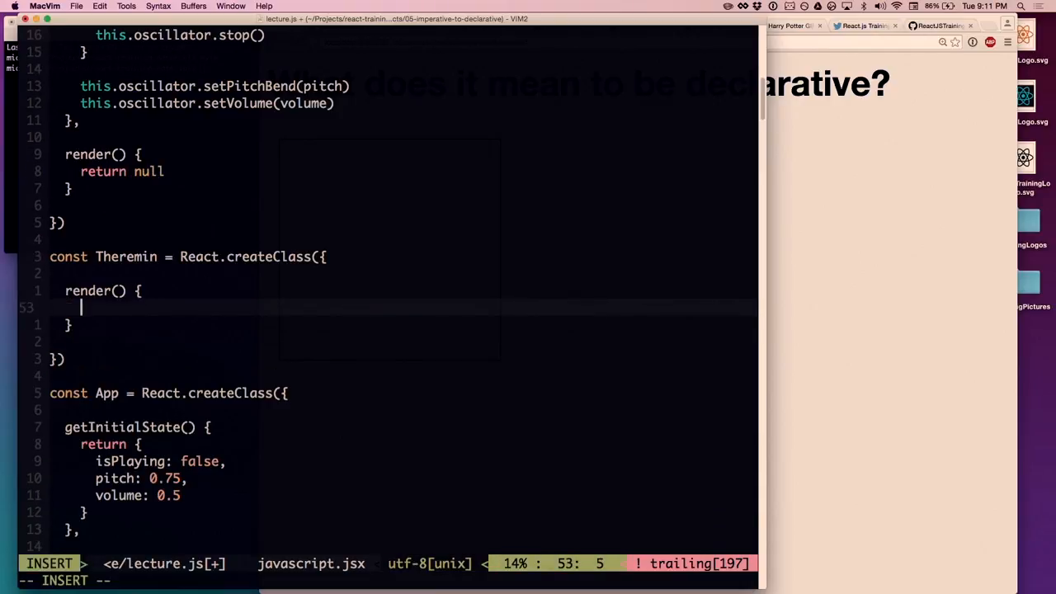
{"action": "type", "text": "return ()"}
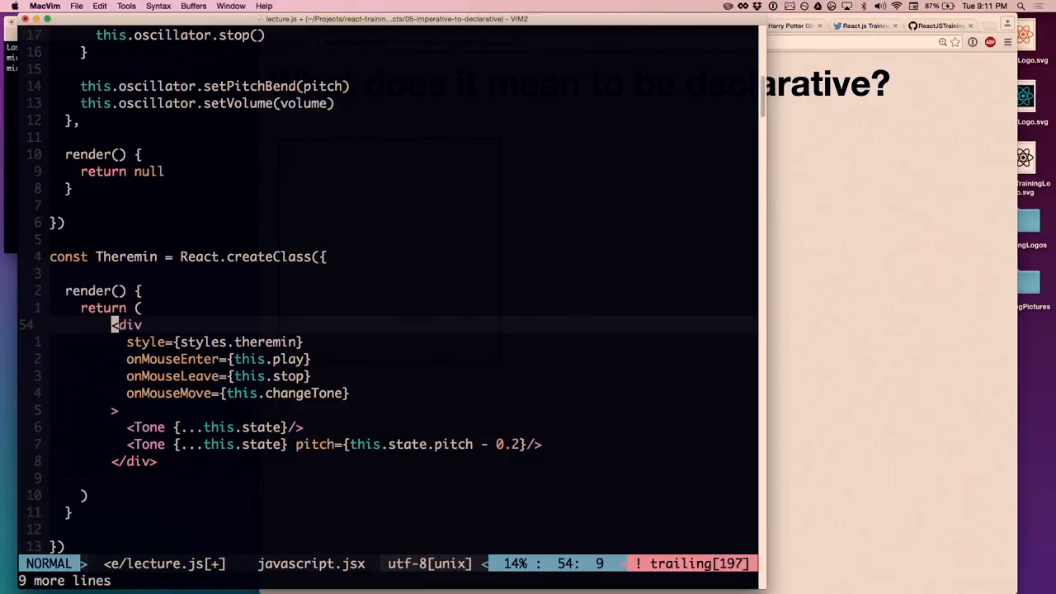
{"action": "key", "text": "<"}
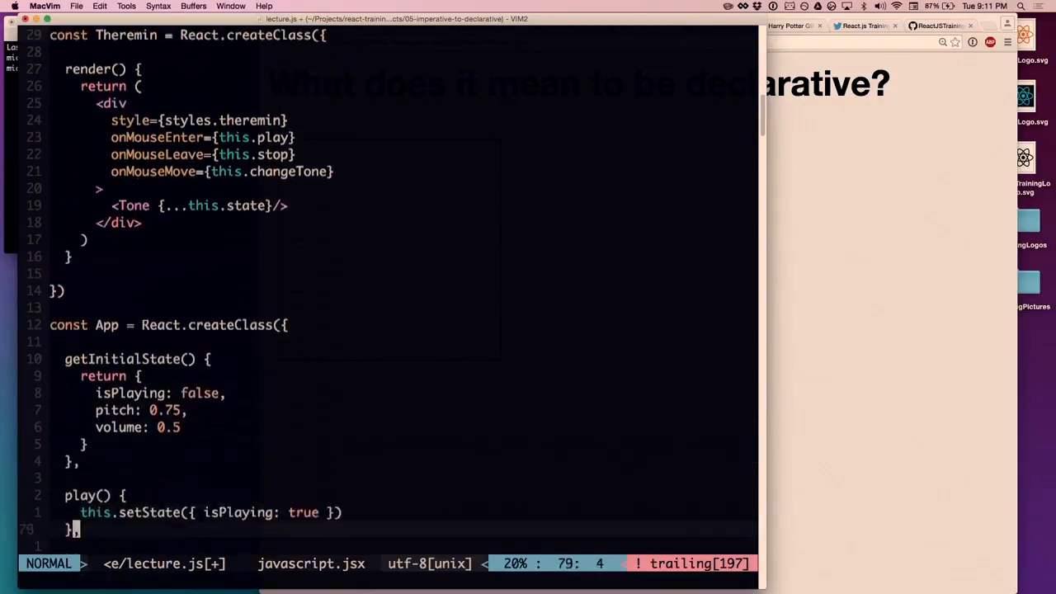
- Move the state and tone handlers into Theremin and add <Theremin/> lines to App's render
{"action": "scroll", "scroll_direction": "down", "scroll_amount": 3}
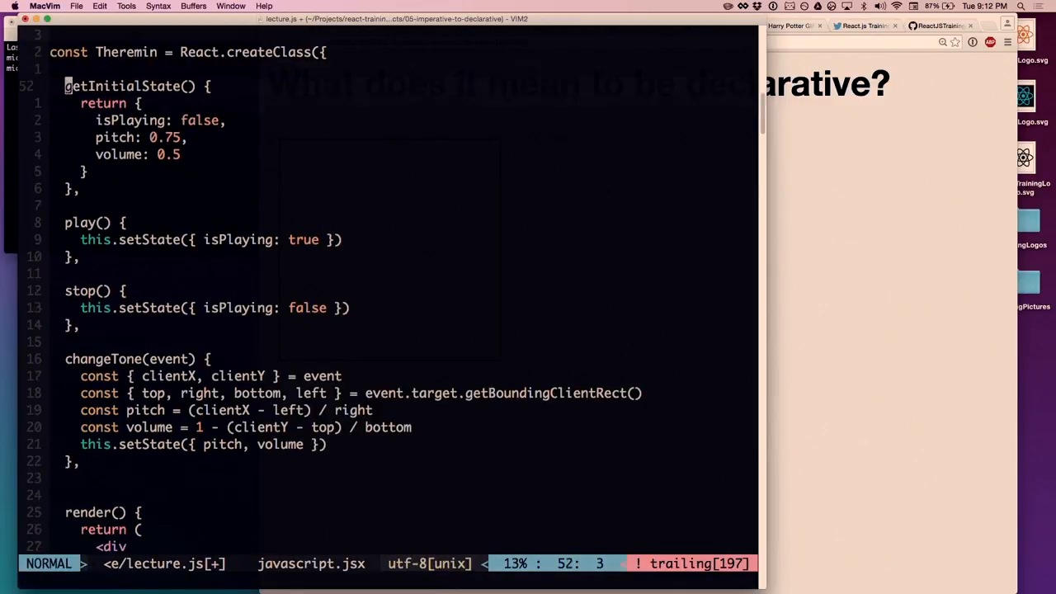
{"action": "scroll", "scroll_direction": "down", "scroll_amount": 3}
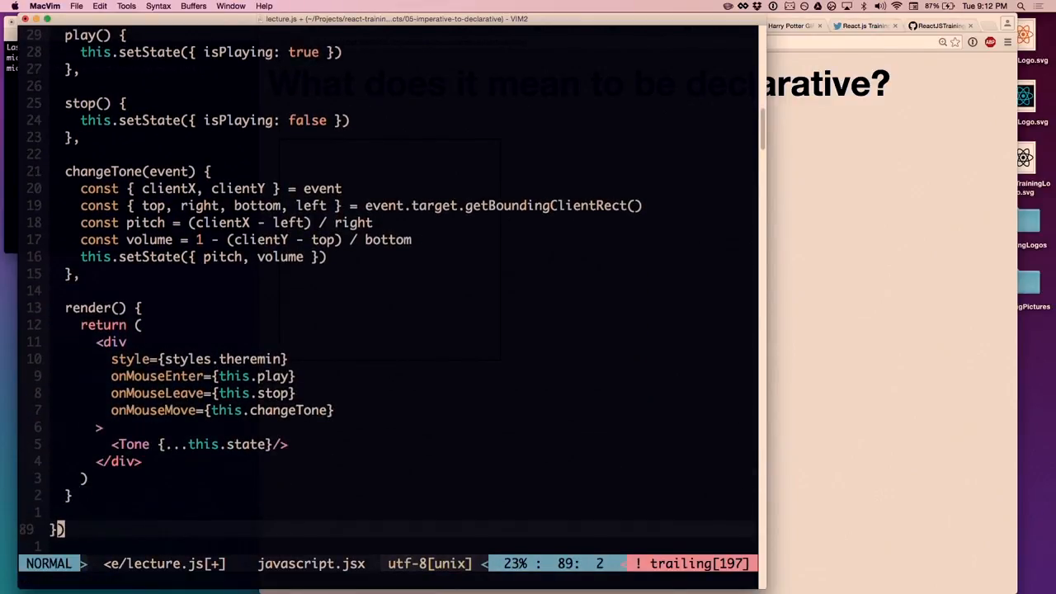
{"action": "scroll", "scroll_direction": "down", "scroll_amount": 3}
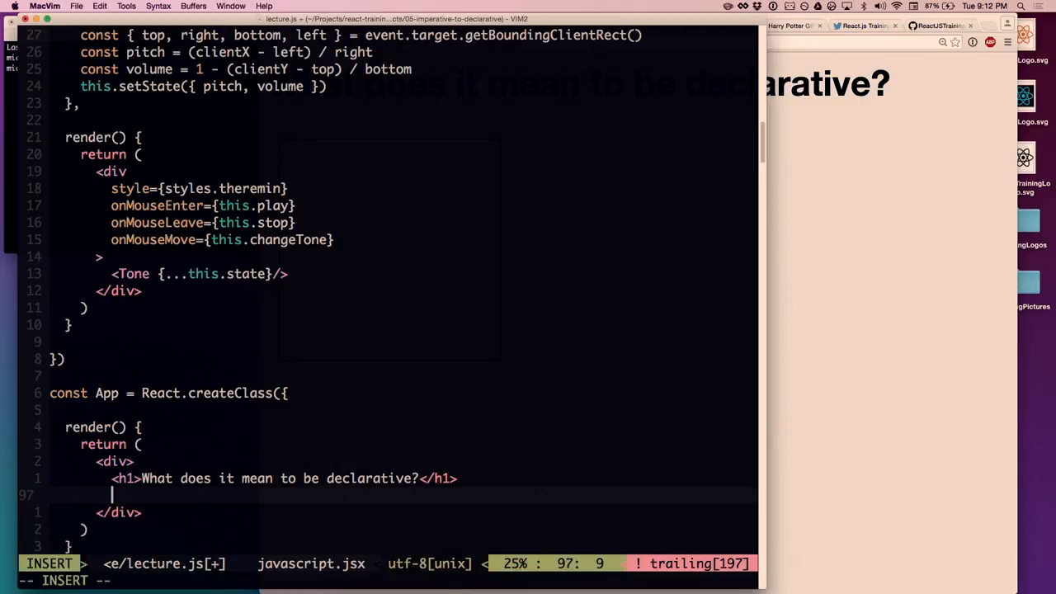
{"action": "type", "text": "<Theremin/"}
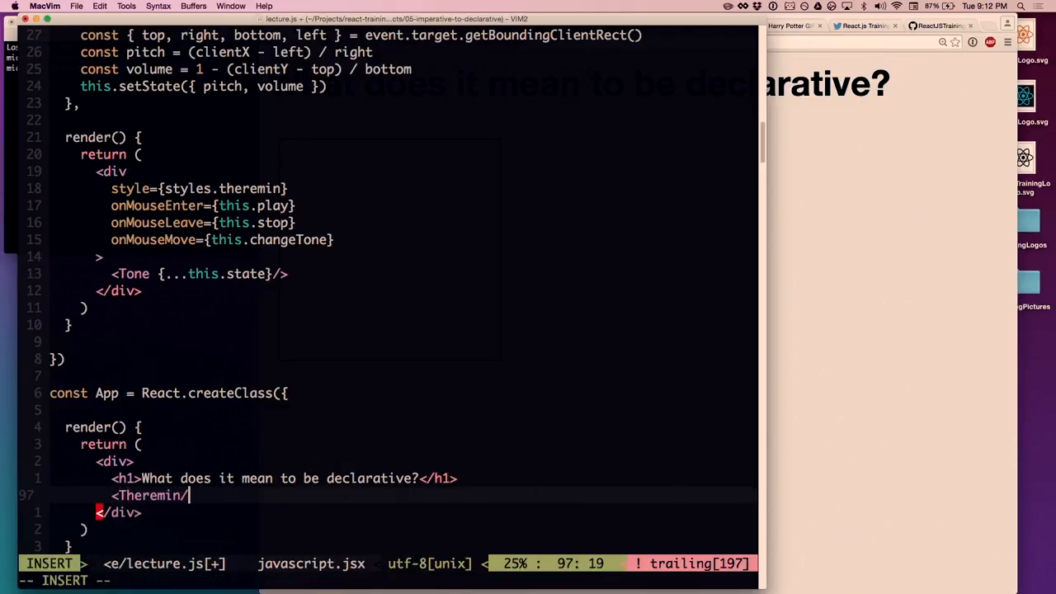
{"action": "key", "text": "Escape"}
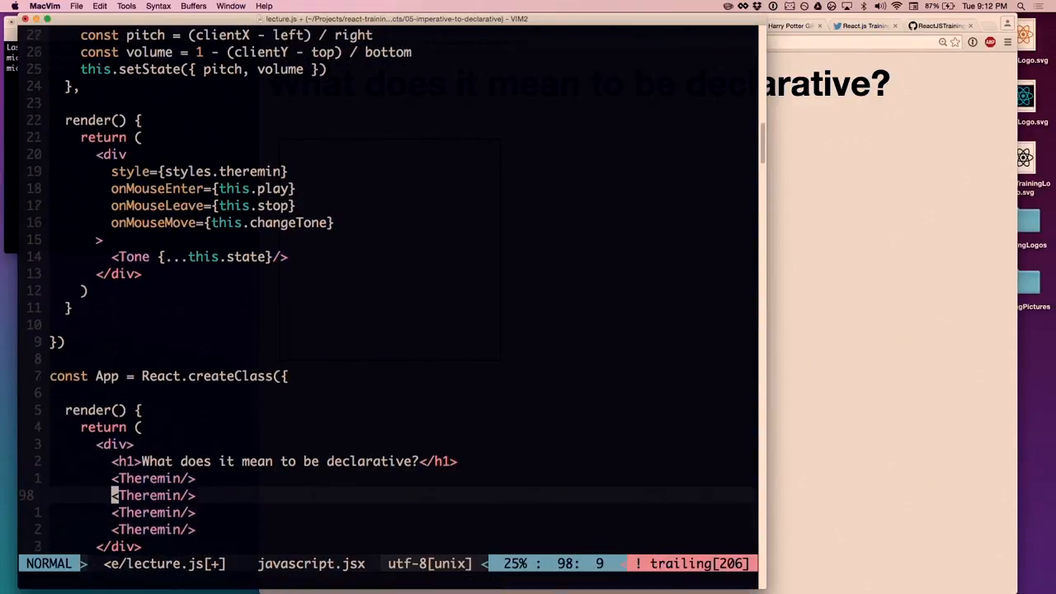
- Add waveType="square", "sawtooth" and "triangle" to the last three Theremin tags
{"action": "type", "text": "w"}
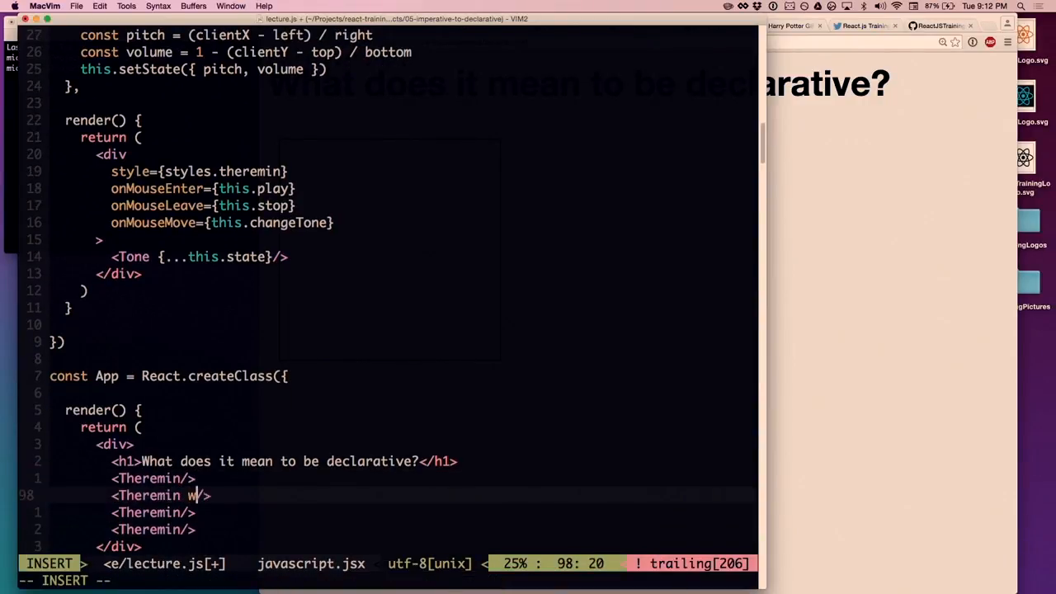
{"action": "type", "text": "aveType=\""}
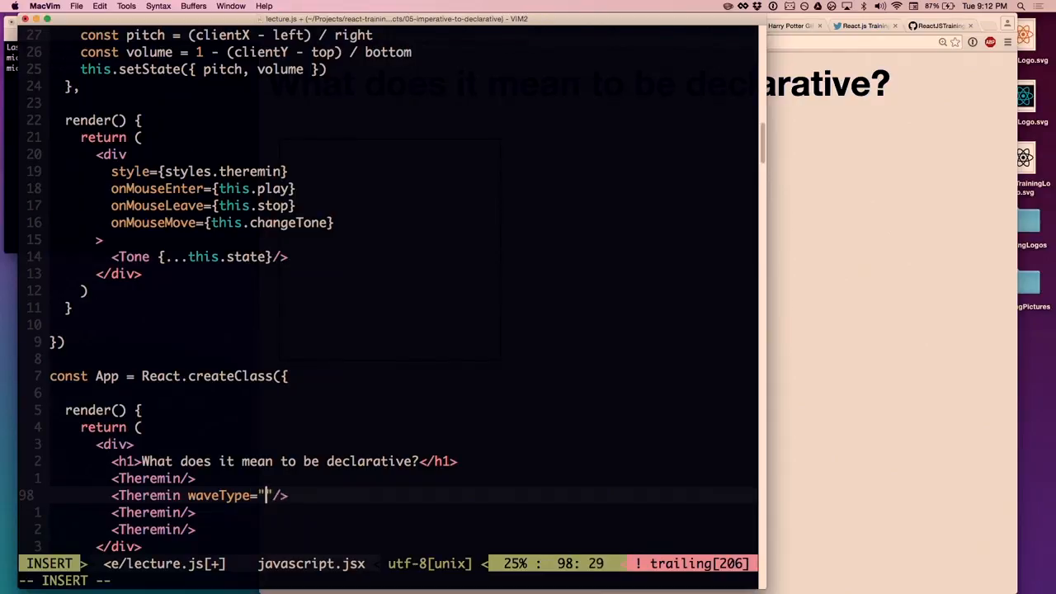
{"action": "type", "text": "square"}
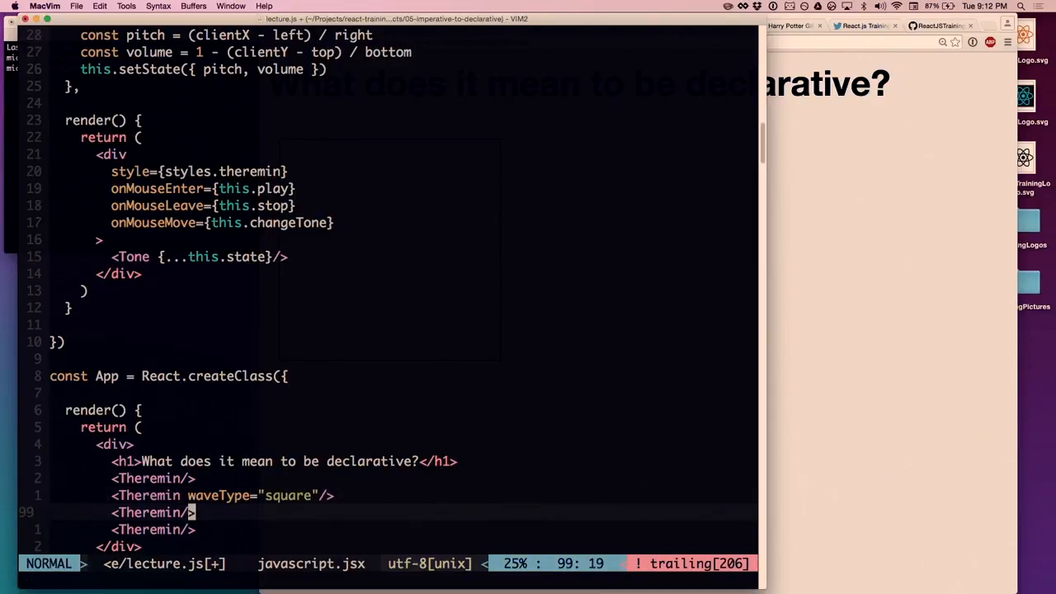
{"action": "type", "text": "waveType="}
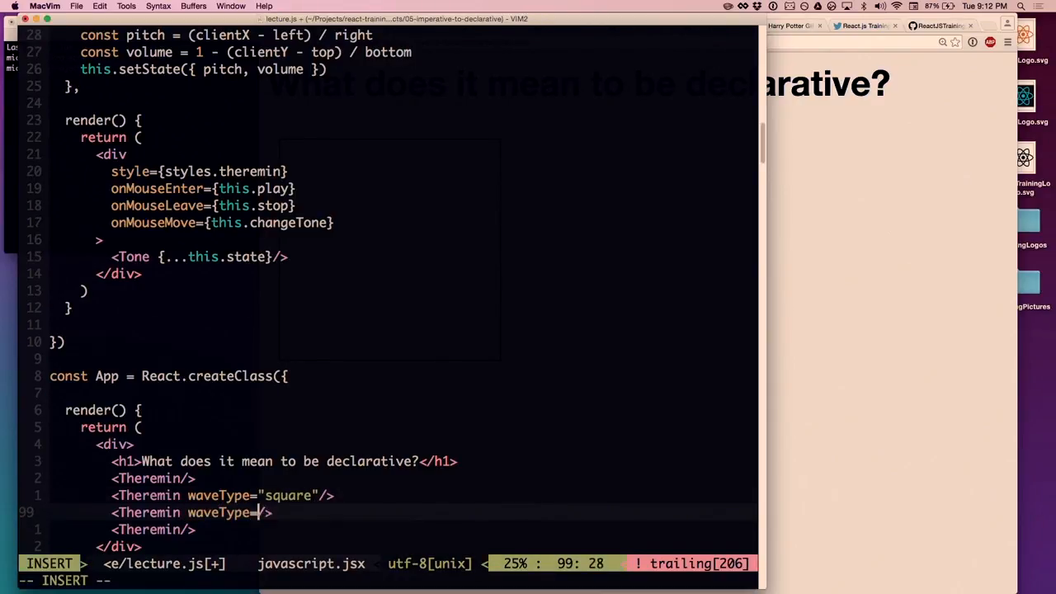
{"action": "type", "text": "sq"}
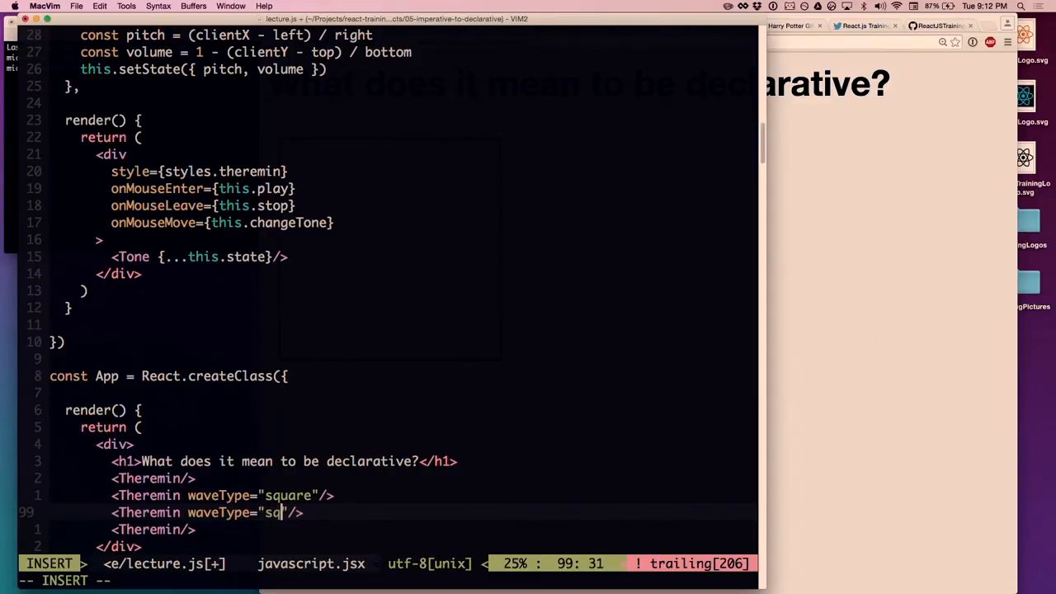
{"action": "type", "text": "wtooth"}
{"action": "left_click", "coordinate": [154, 530]}
{"action": "type", "text": " waveType="}
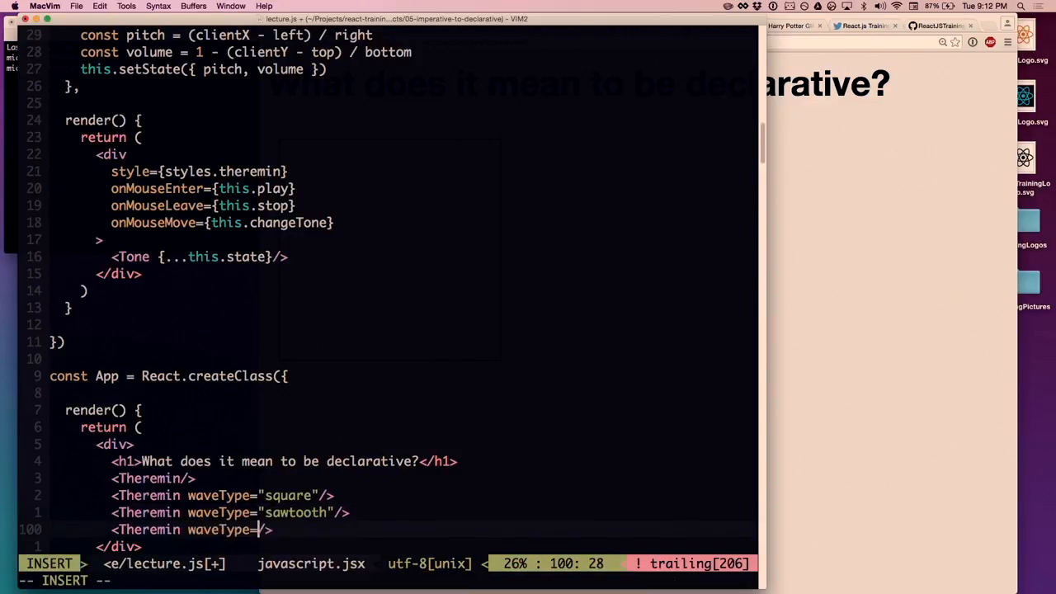
{"action": "type", "text": "\"triangle\""}
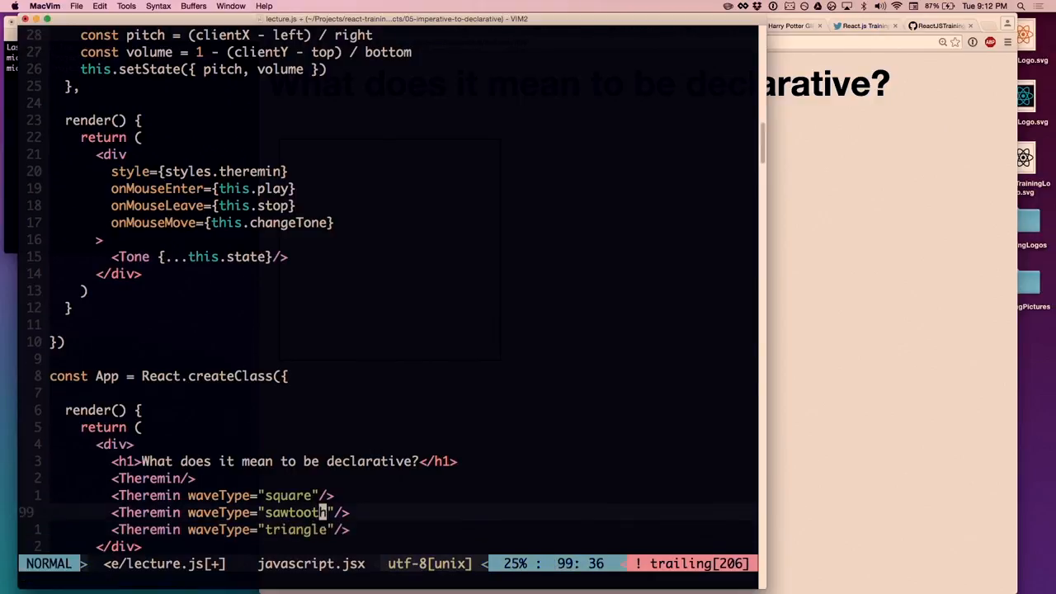
{"action": "scroll", "scroll_direction": "down", "scroll_amount": 3}
{"action": "type", "text": " type={this."}
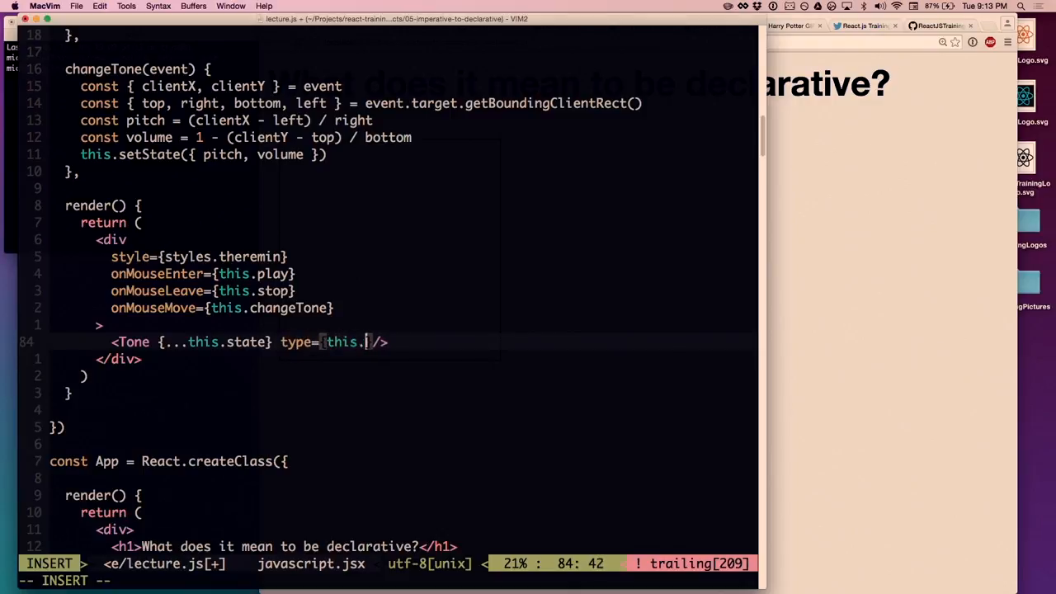
- Pass type={this.props.waveType} to Tone and call this.oscillator.setType(type) in doImperativeWork
{"action": "type", "text": "props.waveType"}
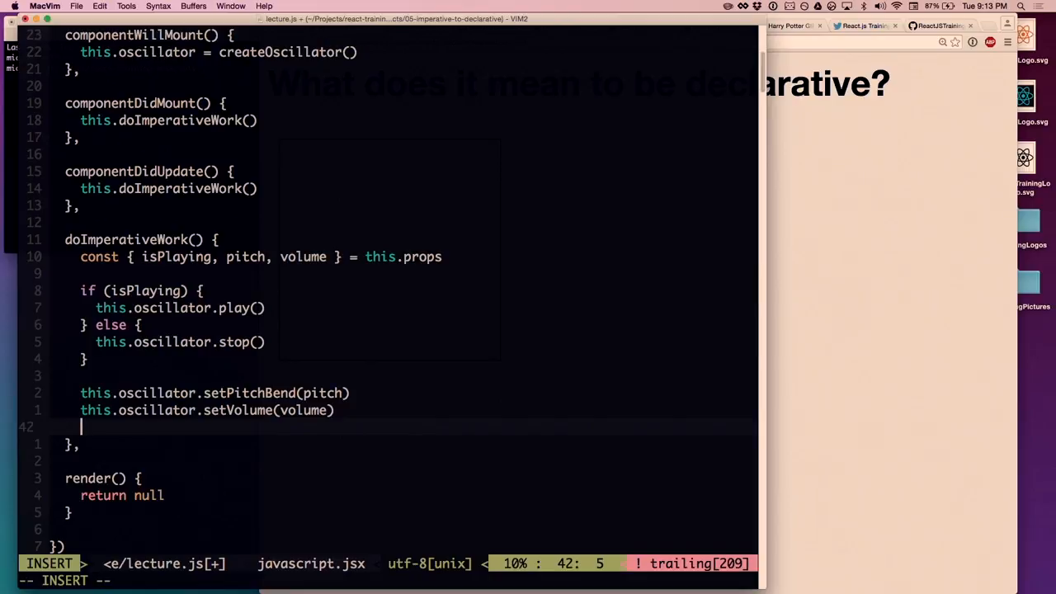
{"action": "type", "text": "this.oscillator"}
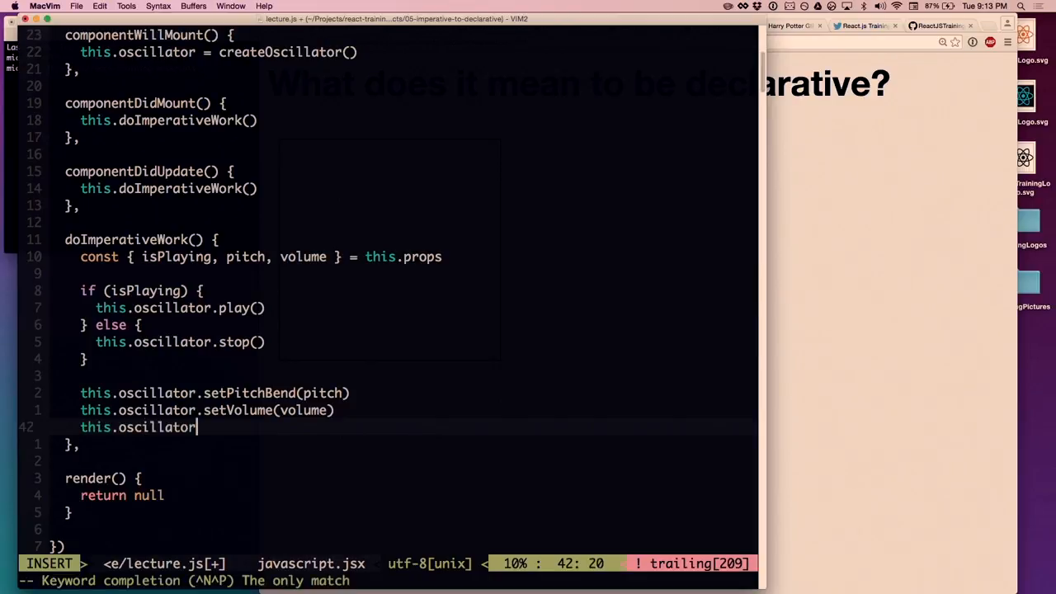
{"action": "type", "text": ".setType(t"}
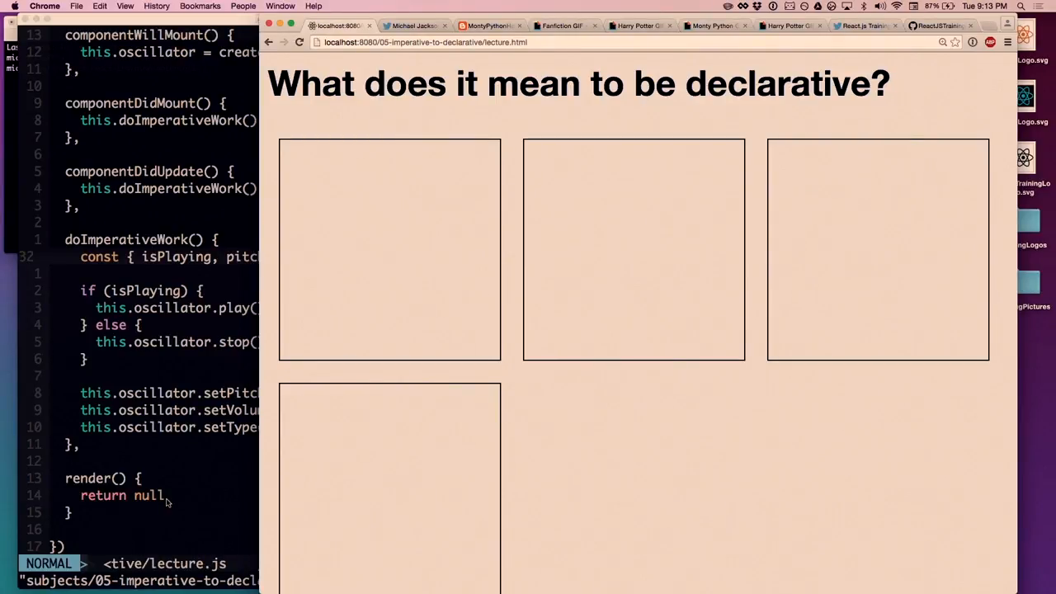
{"action": "mouse_move", "coordinate": [777, 331]}
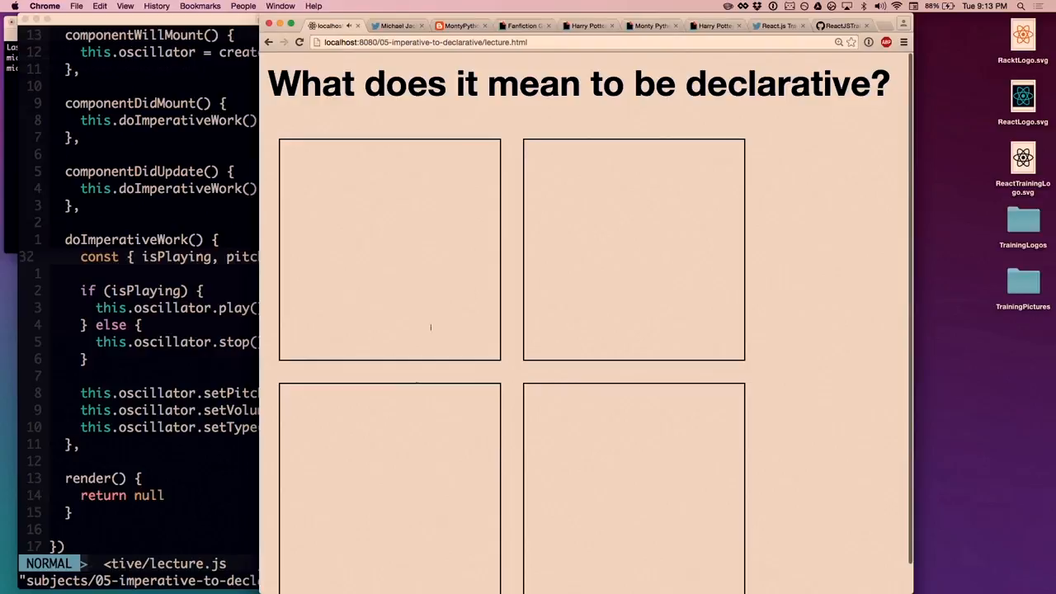
{"action": "mouse_move", "coordinate": [587, 411]}
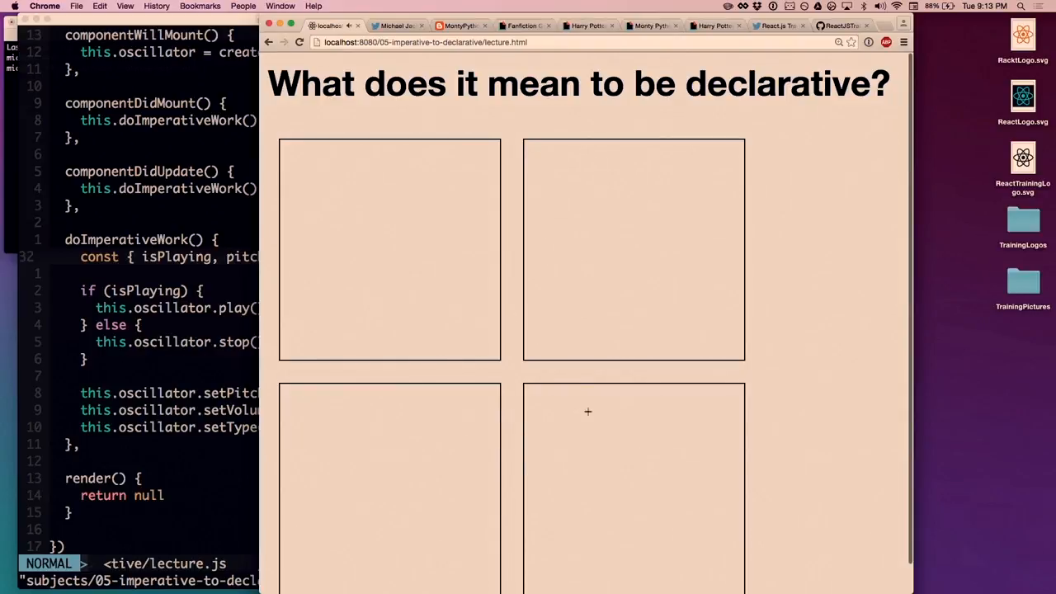
{"action": "mouse_move", "coordinate": [817, 384]}
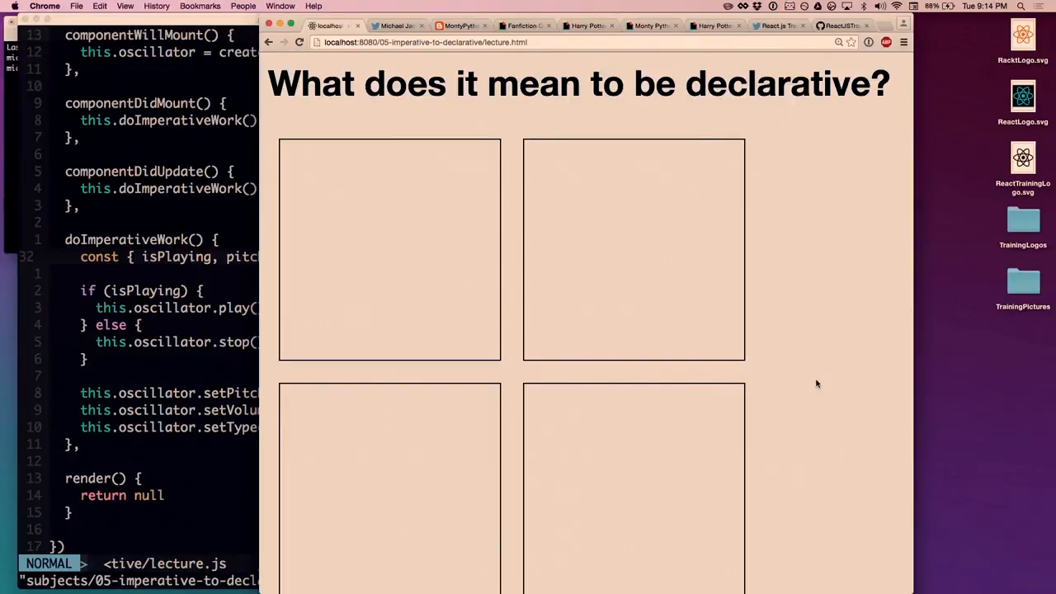
{"action": "mouse_move", "coordinate": [311, 308]}
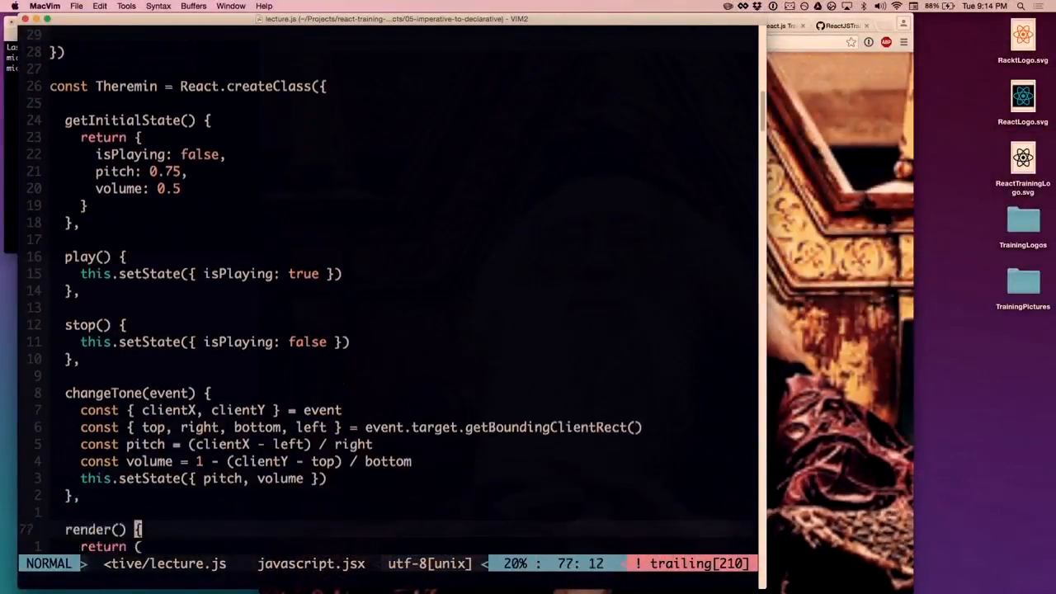
- Toggle isPlaying to true, revert to false, and save lecture.js with :w
{"action": "scroll", "scroll_direction": "down", "scroll_amount": 3}
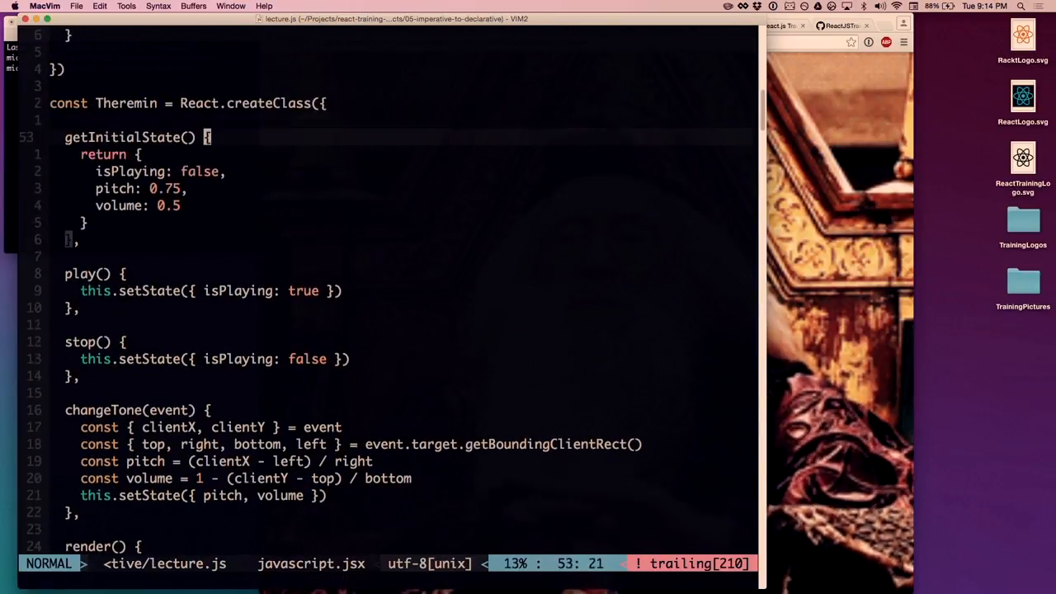
{"action": "type", "text": "true"}
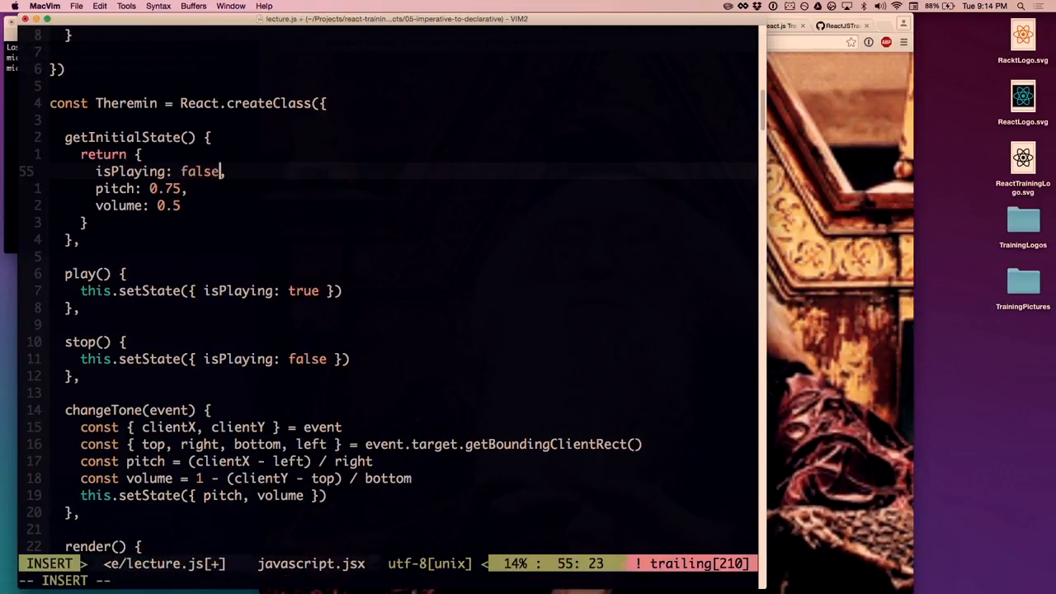
{"action": "key", "text": "Escape"}
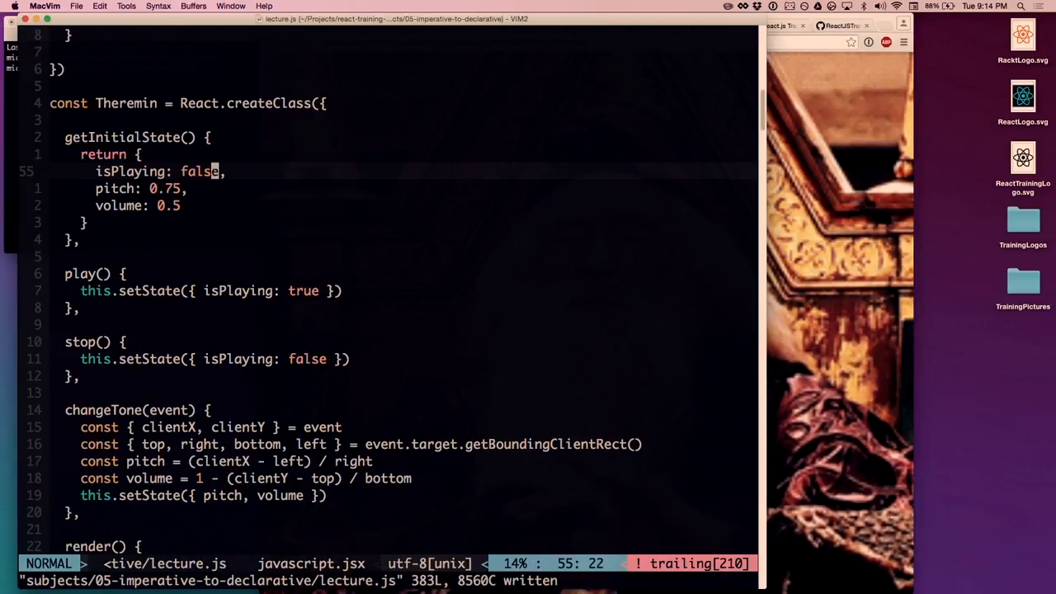